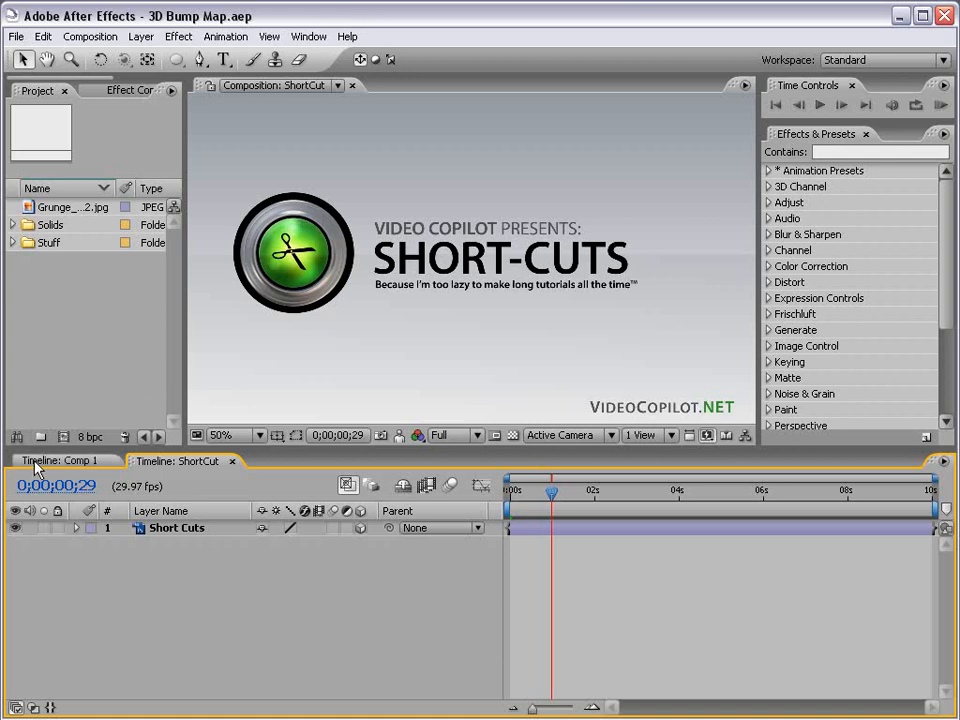
Preview the finished Comp 1 full-screen, move the glowing light upper-right, and restore the workspace
click(66, 460)
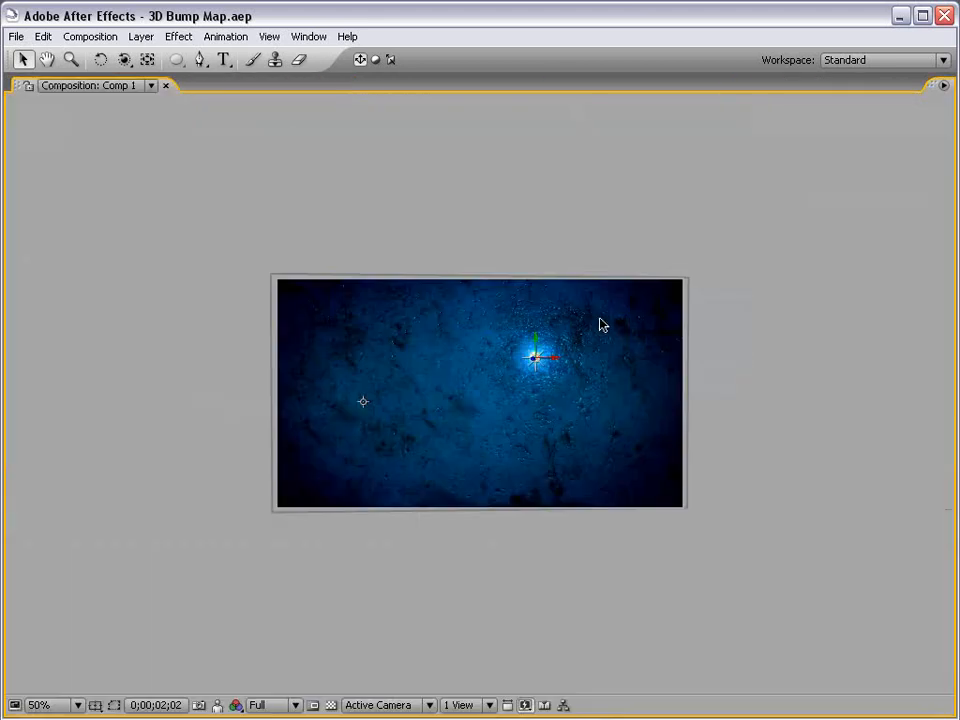
click(40, 704)
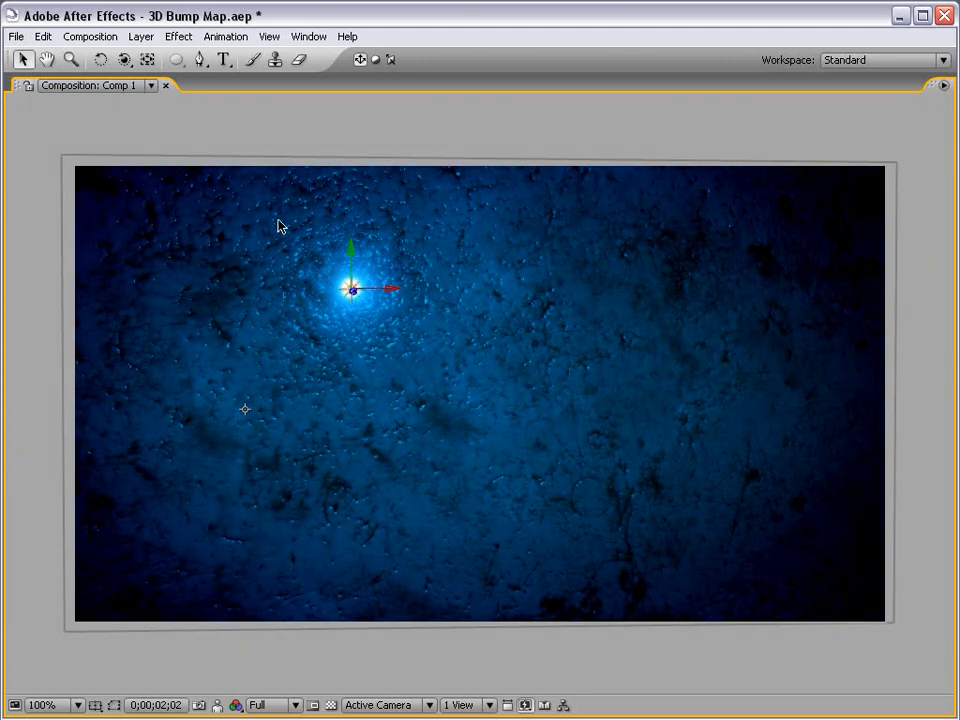
mouse_move(416, 384)
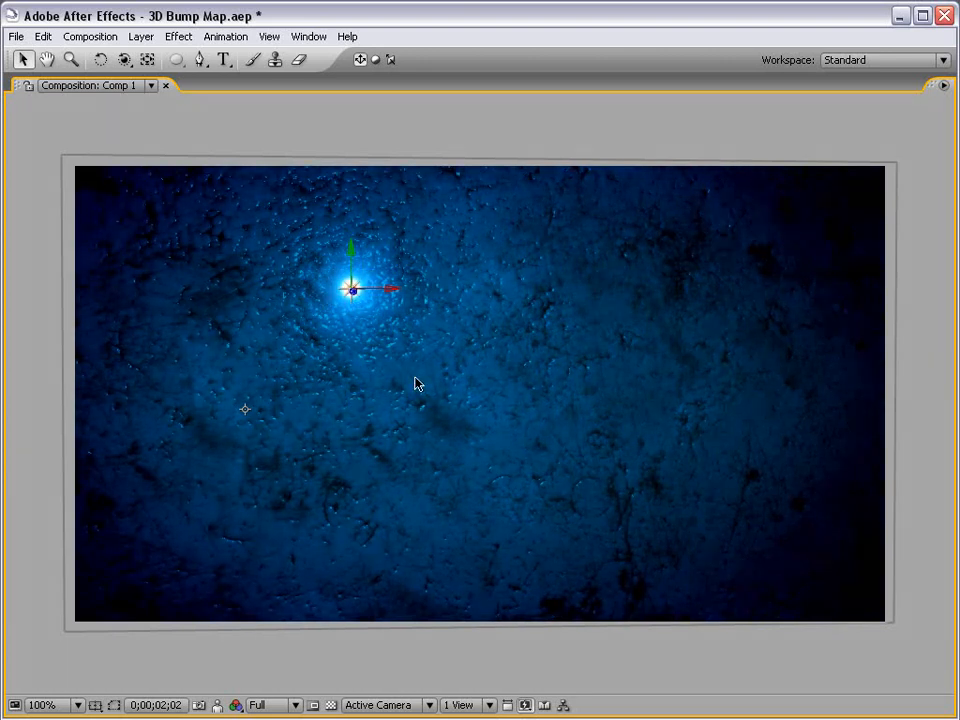
mouse_move(290, 416)
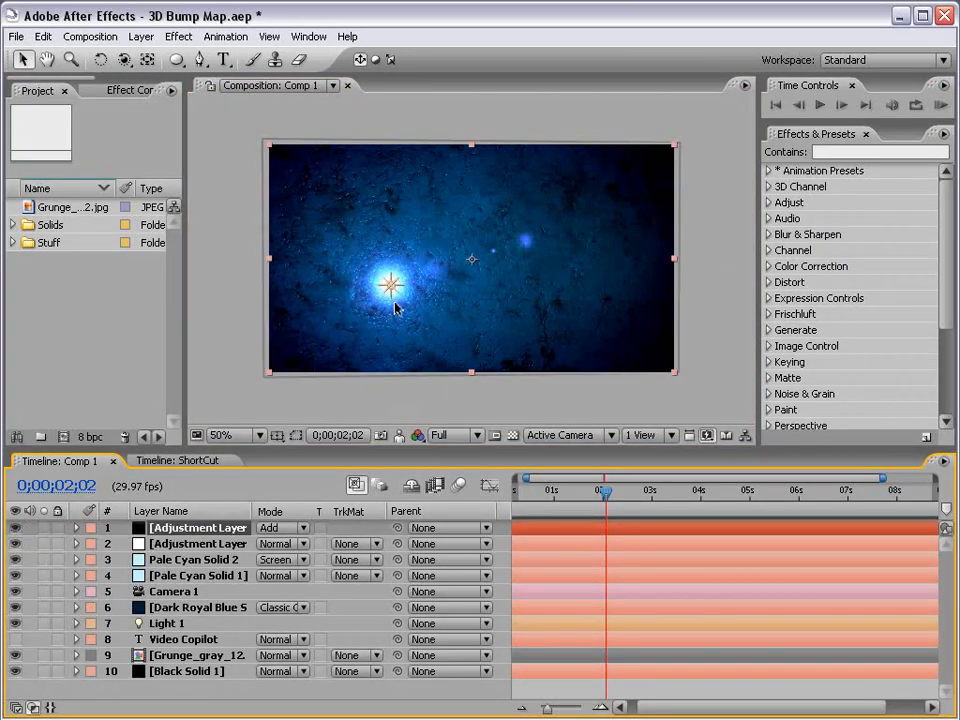
mouse_move(370, 296)
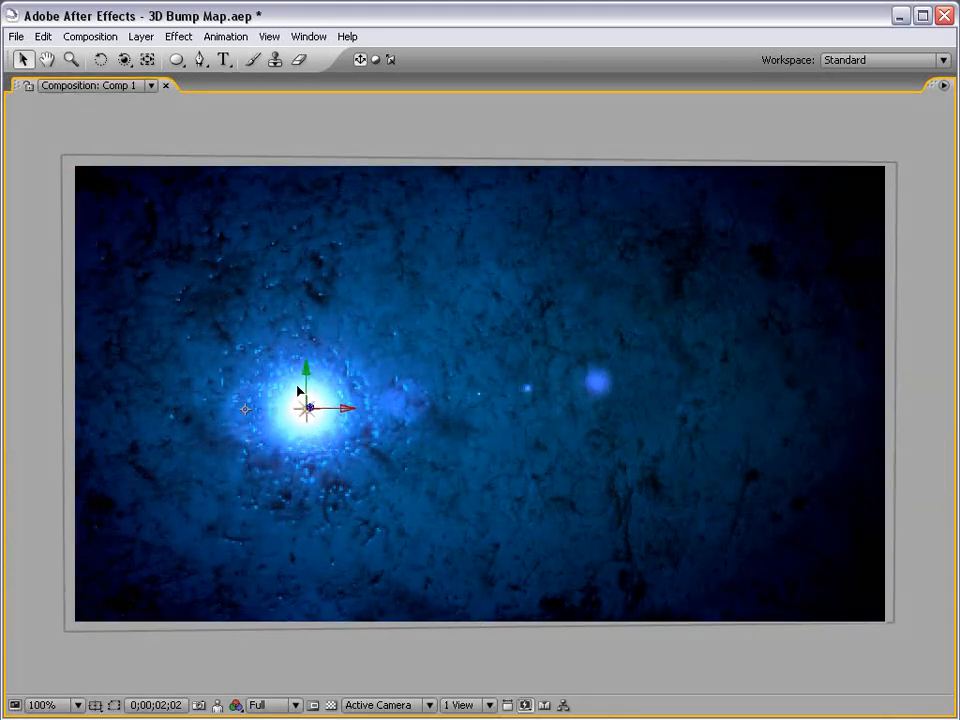
drag(304, 404, 550, 310)
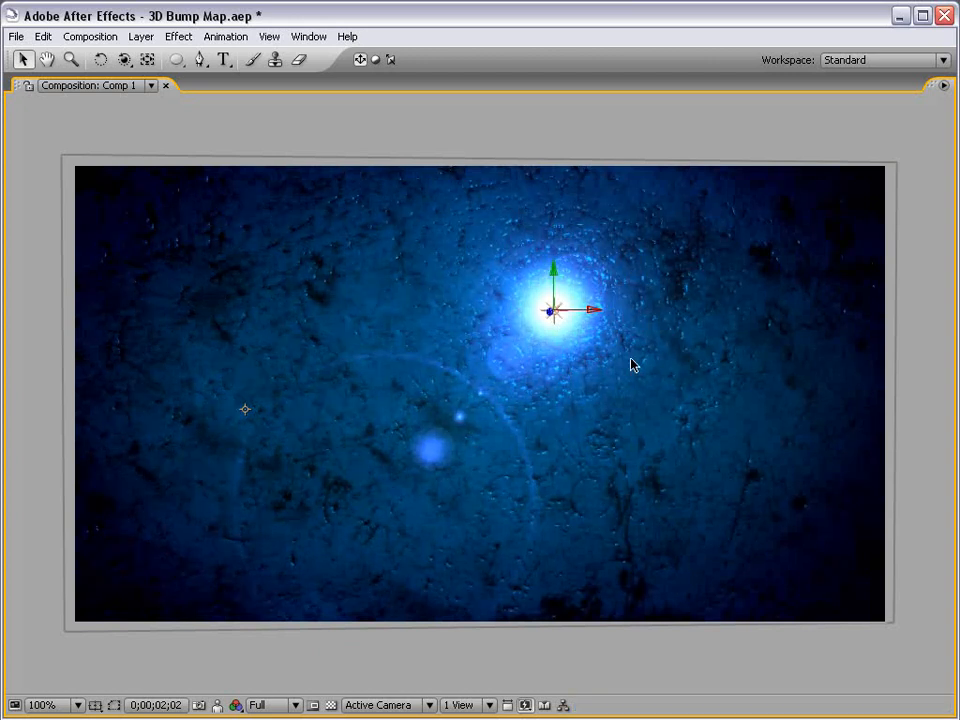
key(ctrl+s)
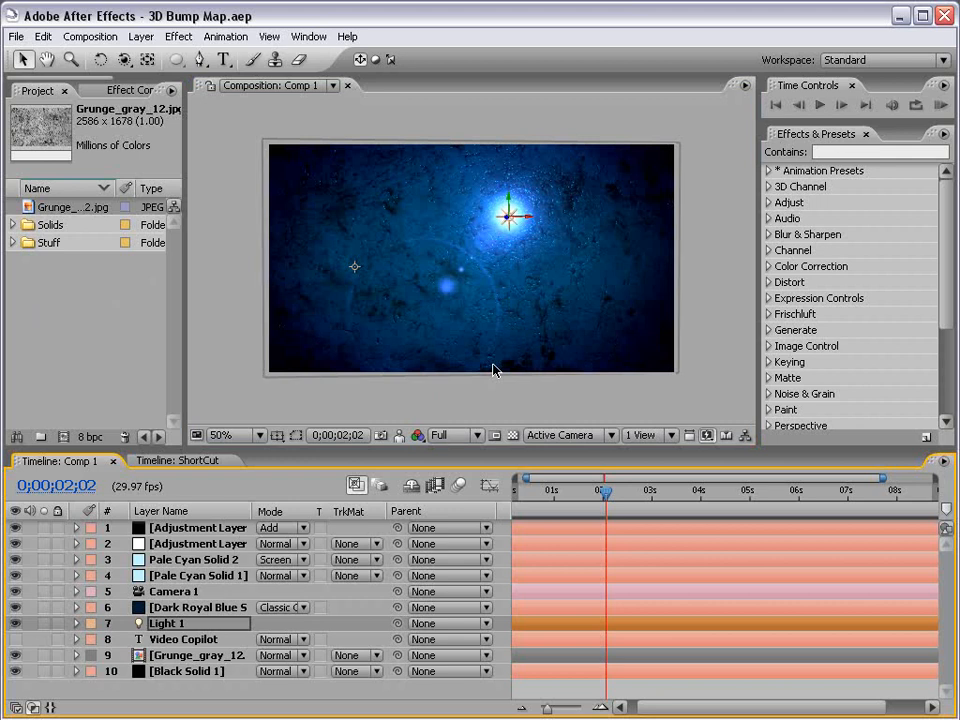
Create Comp 2 with the grunge JPEG scaled to 53%
click(90, 36)
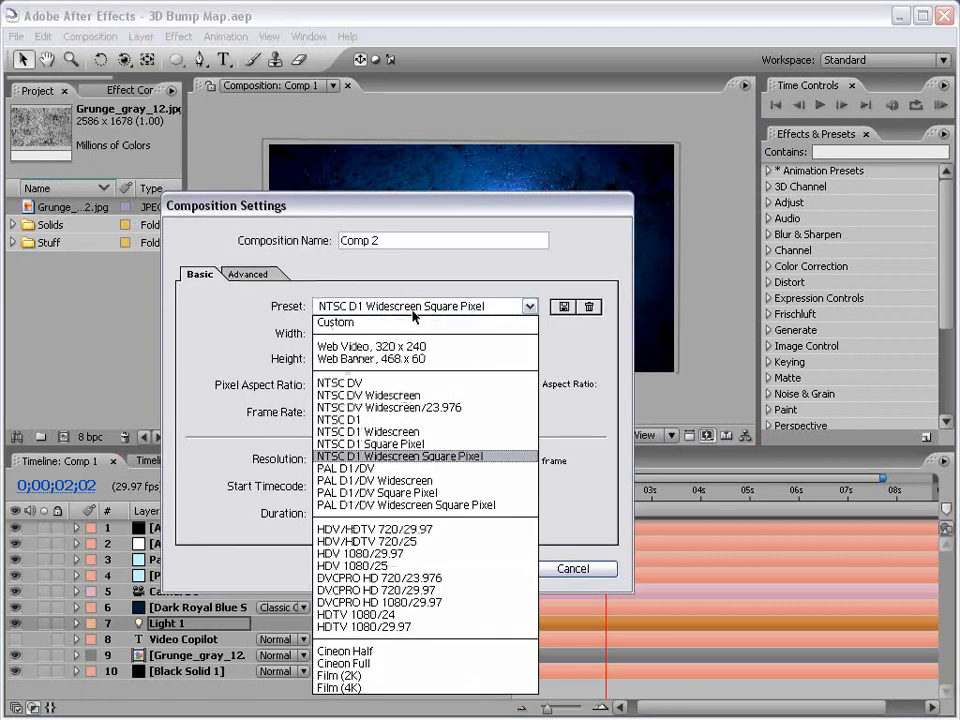
mouse_move(510, 460)
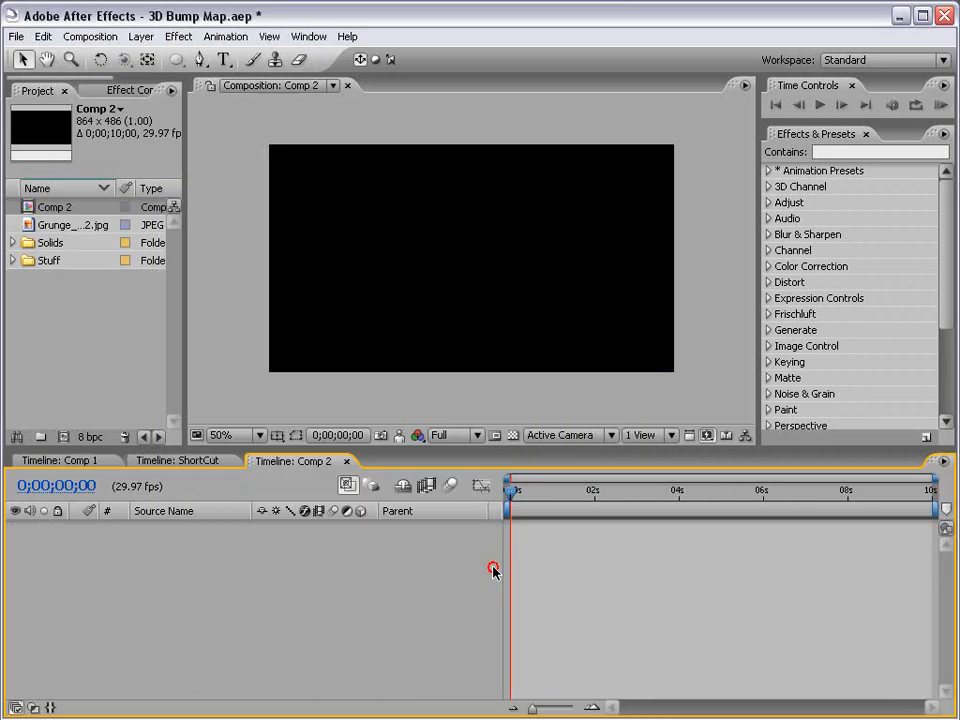
click(72, 224)
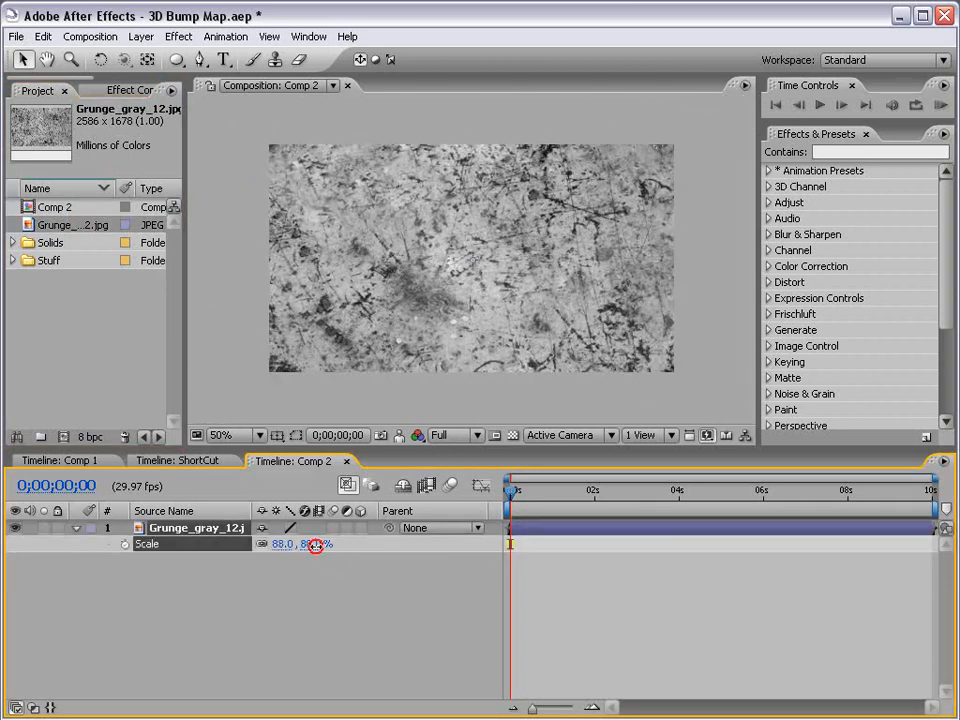
drag(320, 544, 284, 544)
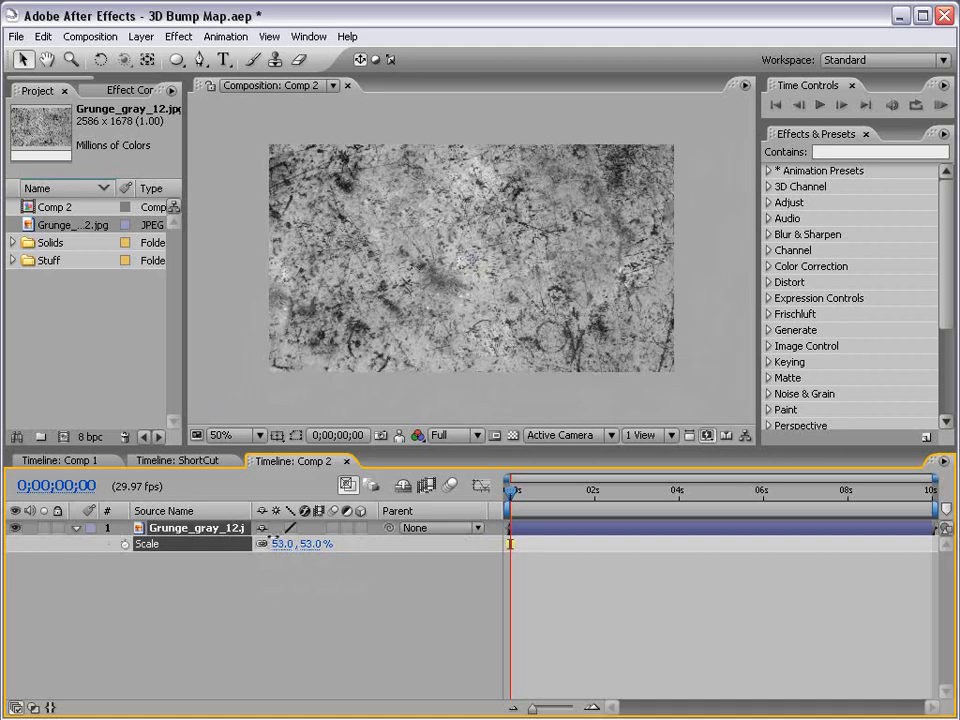
Pre-compose the grunge layer into a new composition named Texture
click(140, 36)
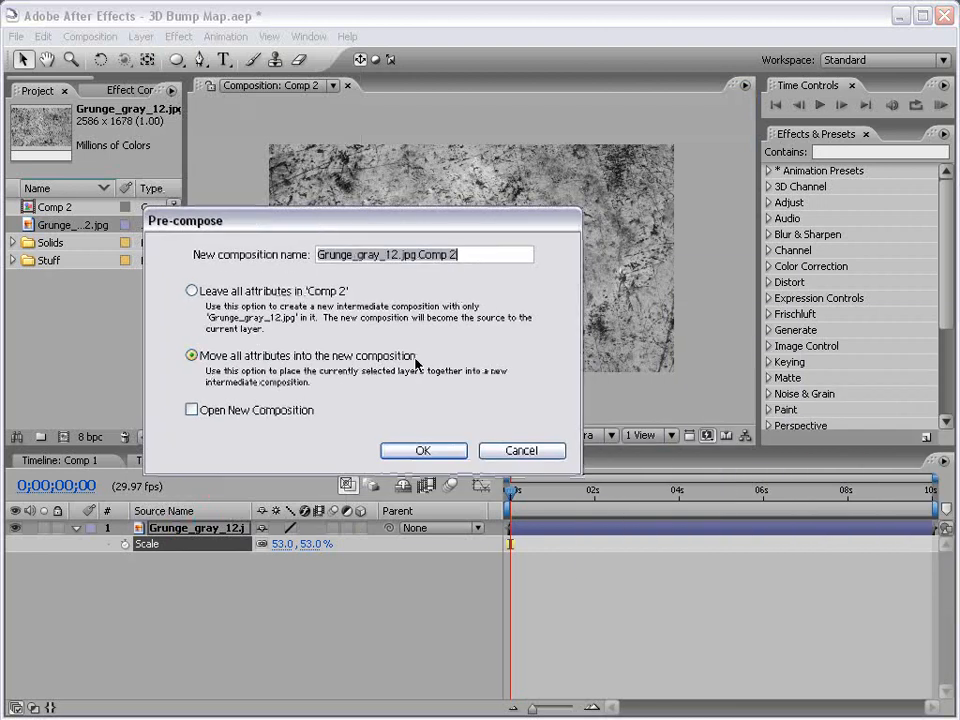
text(Tex)
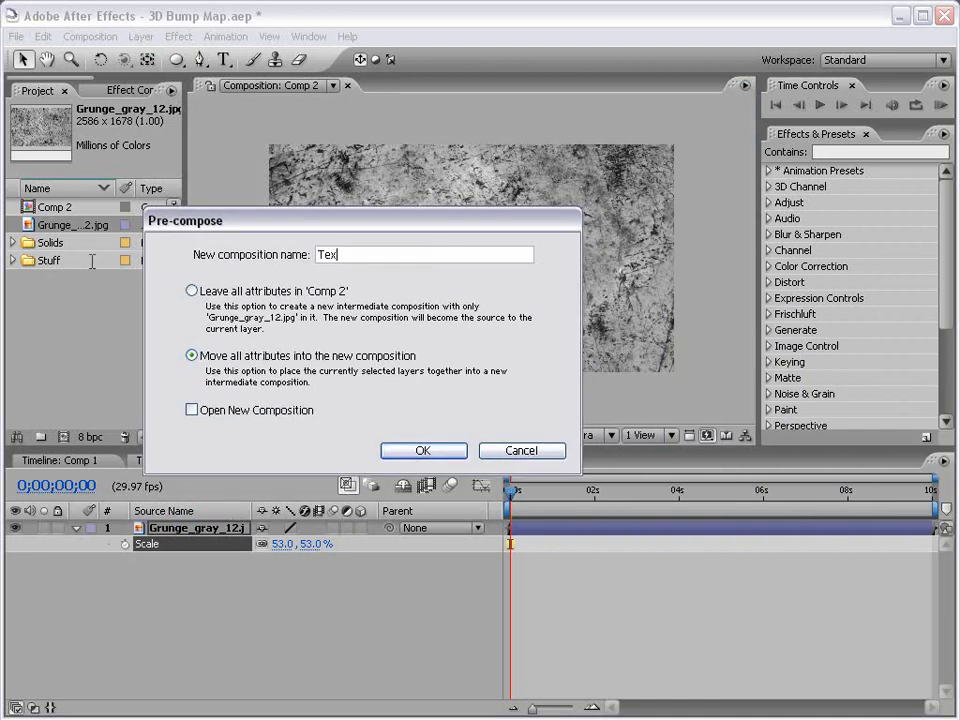
click(422, 450)
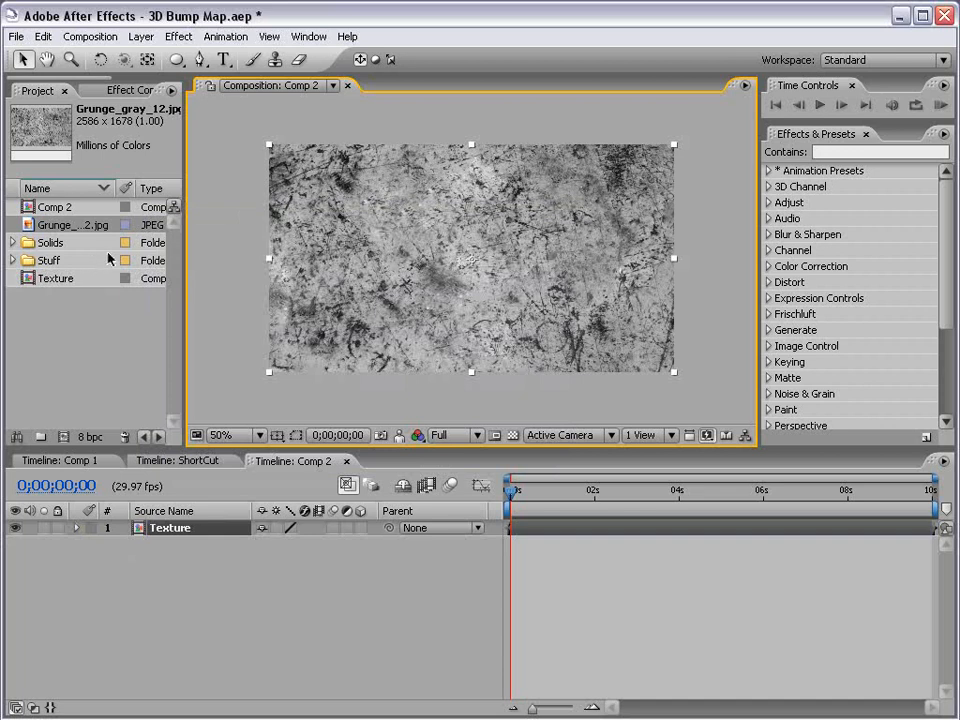
Add a point light named Light 1 with a blue colour to Comp 2
click(418, 602)
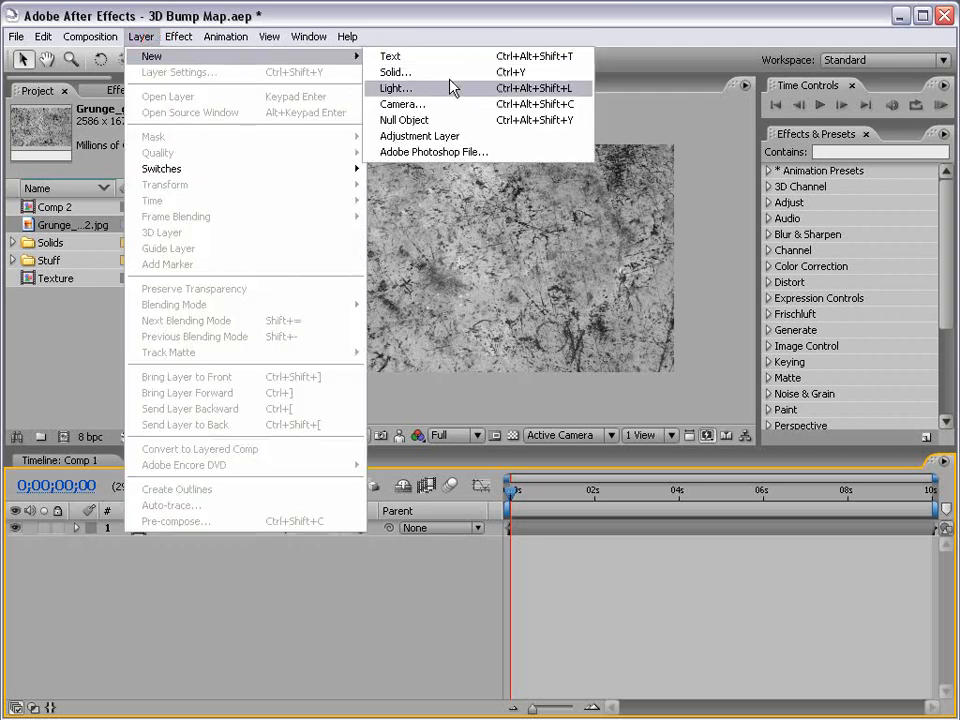
click(394, 88)
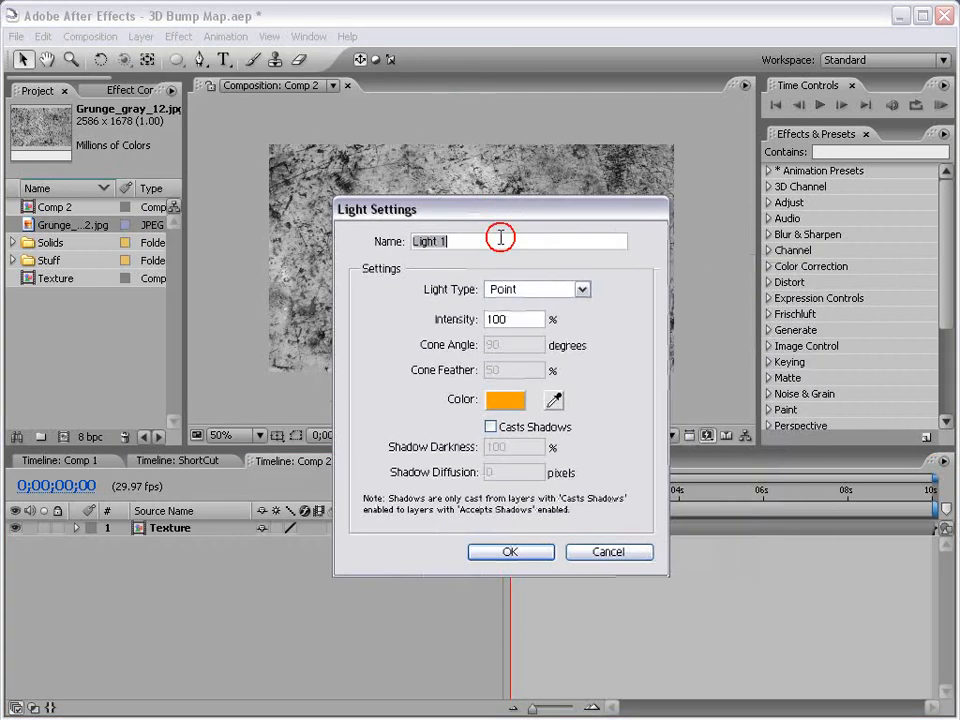
click(504, 400)
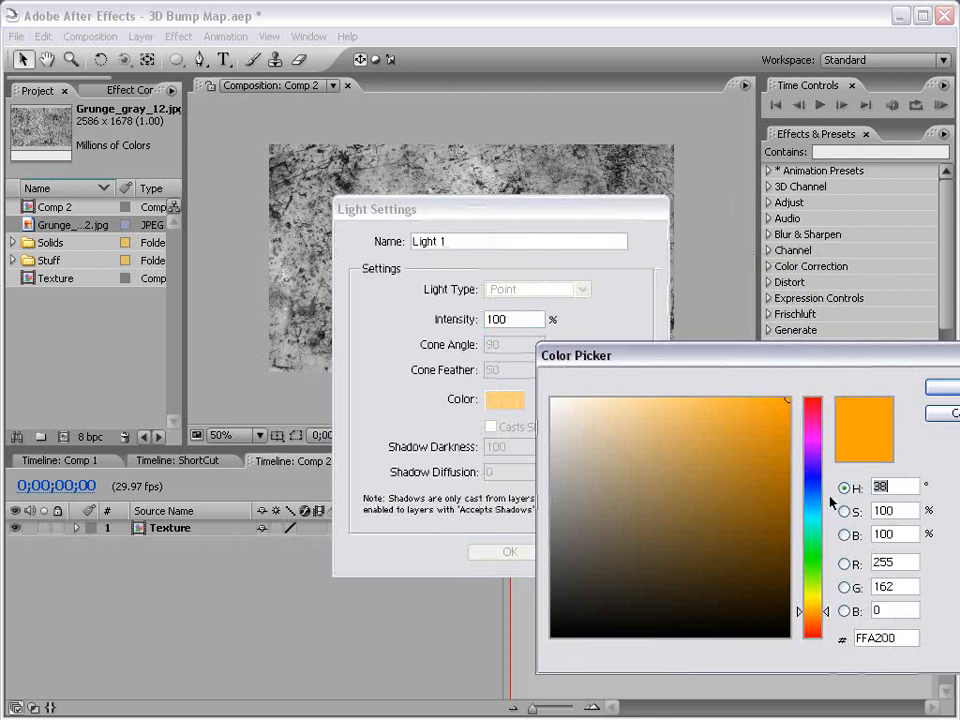
click(812, 500)
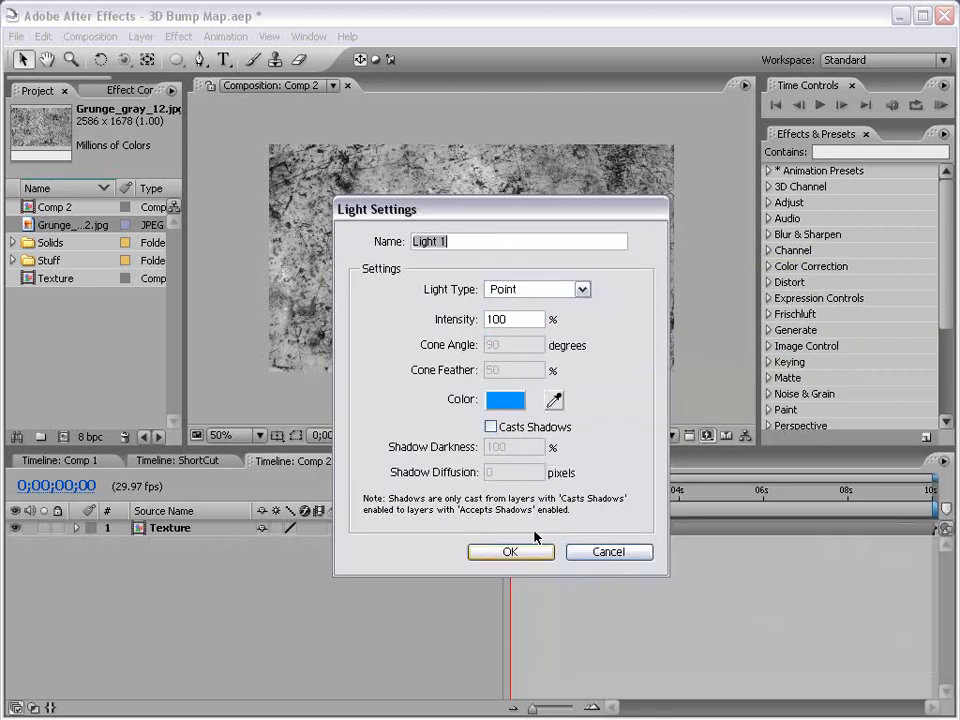
click(510, 552)
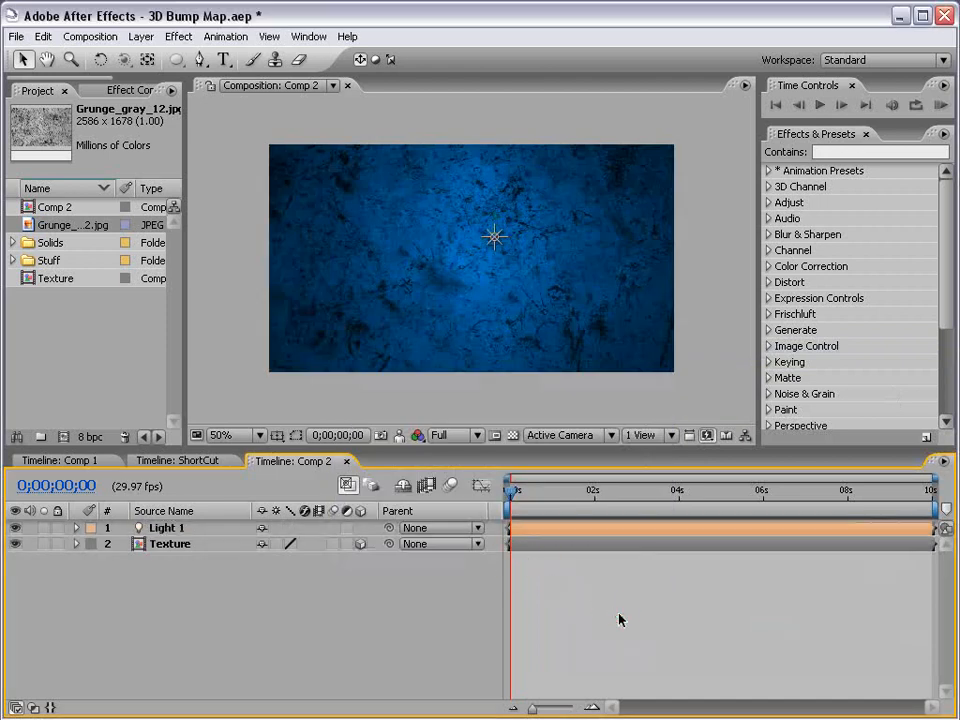
Add a dark royal blue solid with a subtracted oval mask vignetting the centre
click(140, 36)
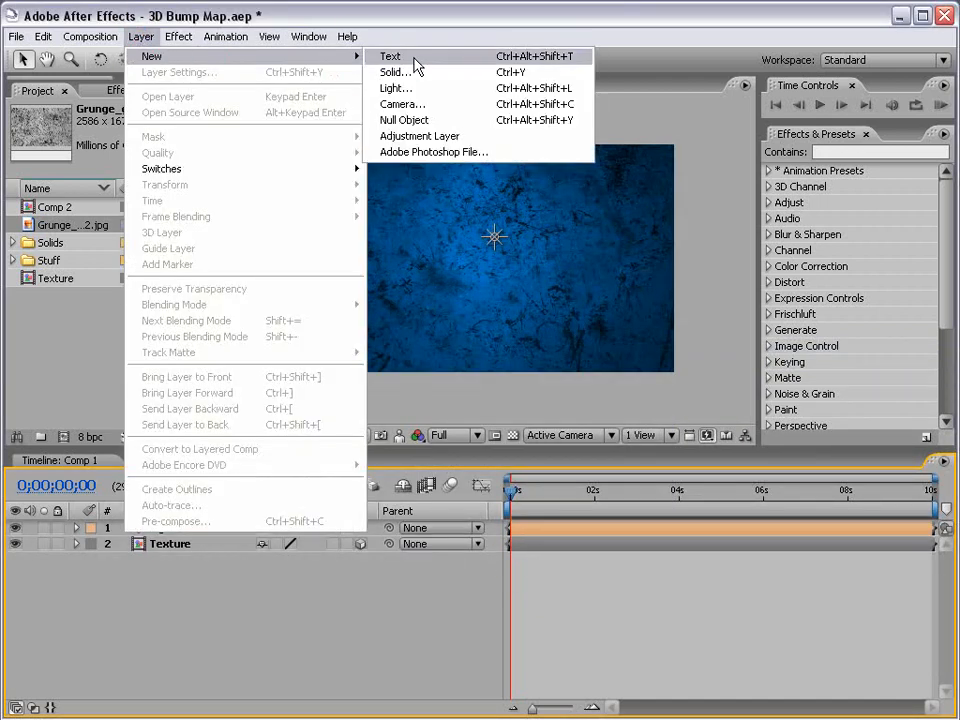
click(384, 72)
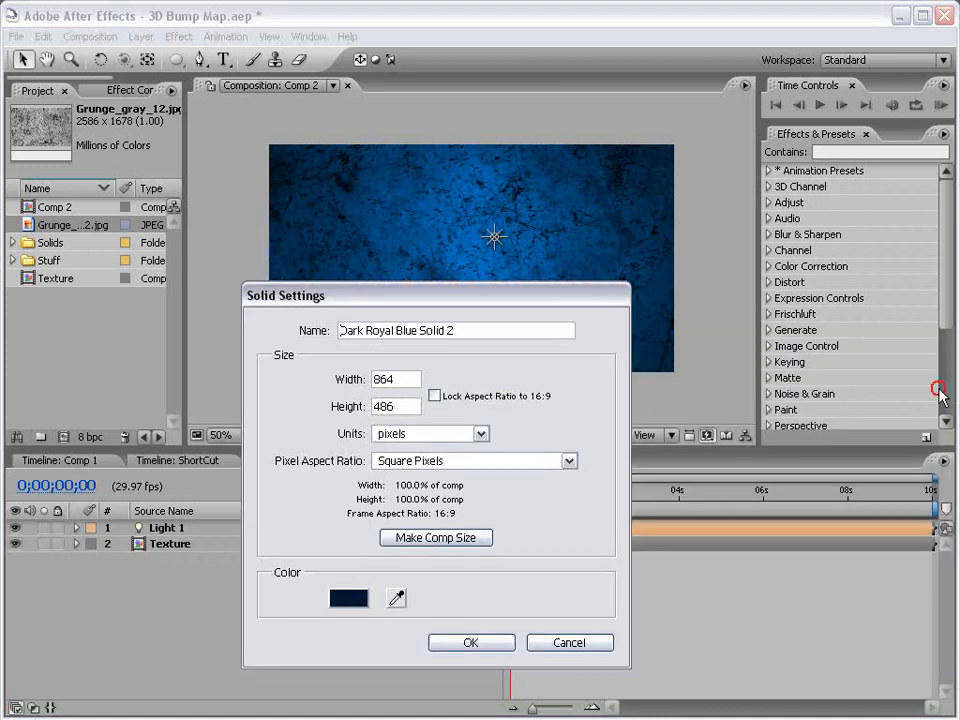
click(470, 642)
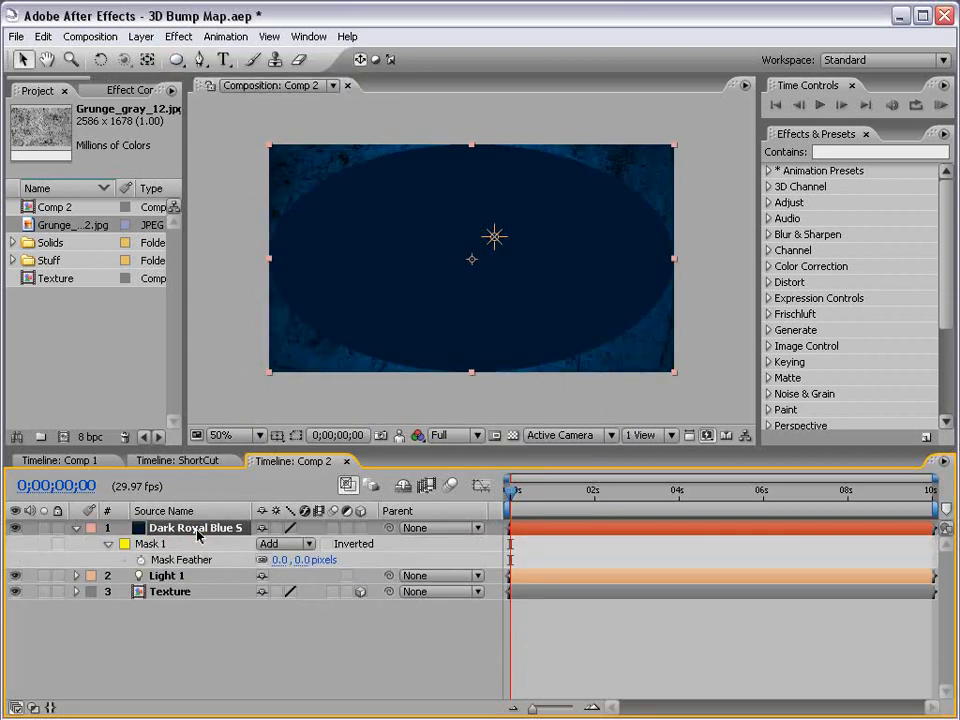
click(284, 544)
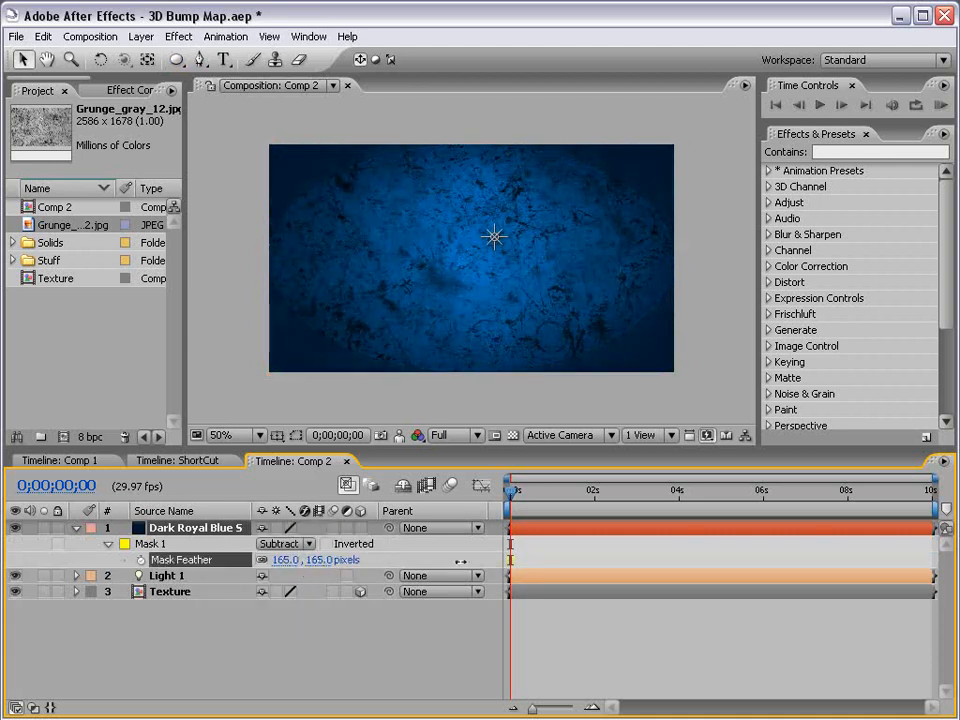
Blend the dark blue solid with Classic Color Burn at 20% opacity, then select Texture
click(284, 528)
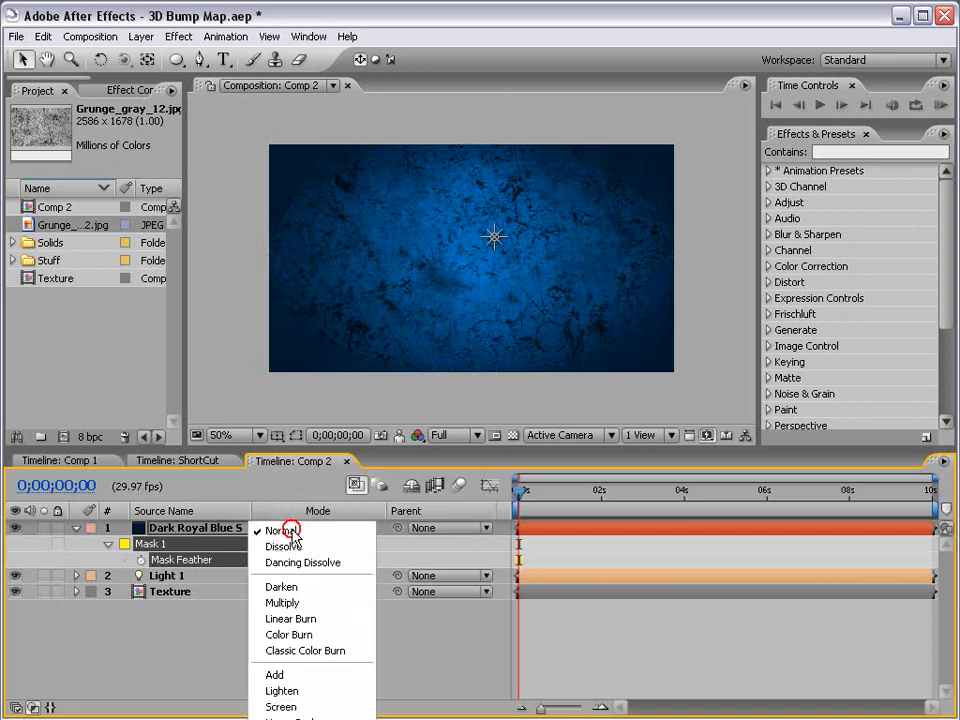
mouse_move(312, 652)
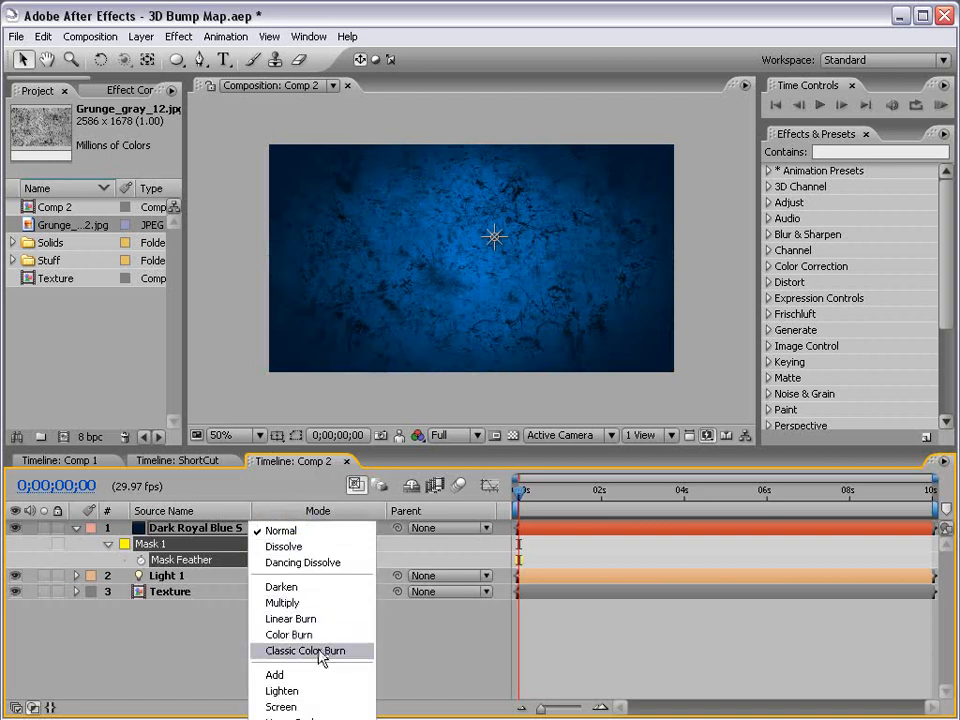
click(304, 652)
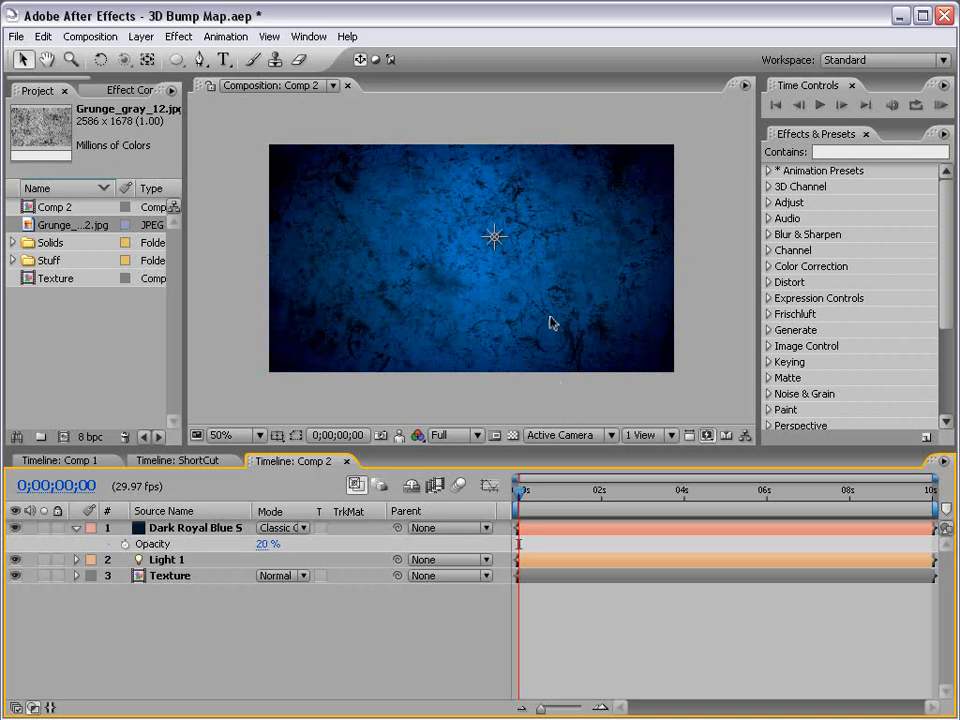
click(168, 576)
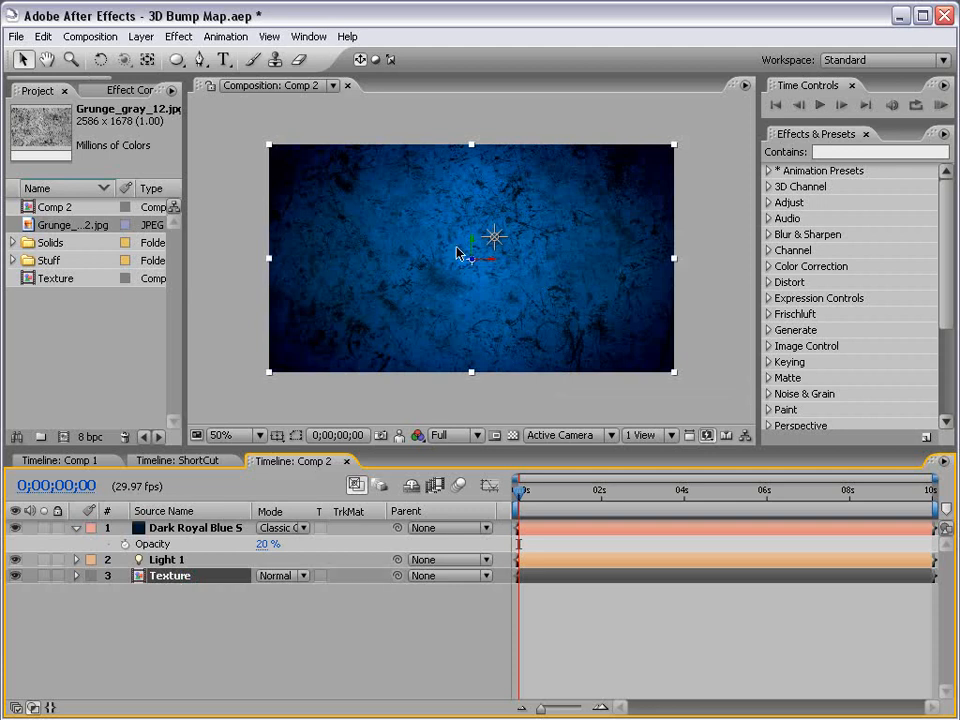
mouse_move(710, 112)
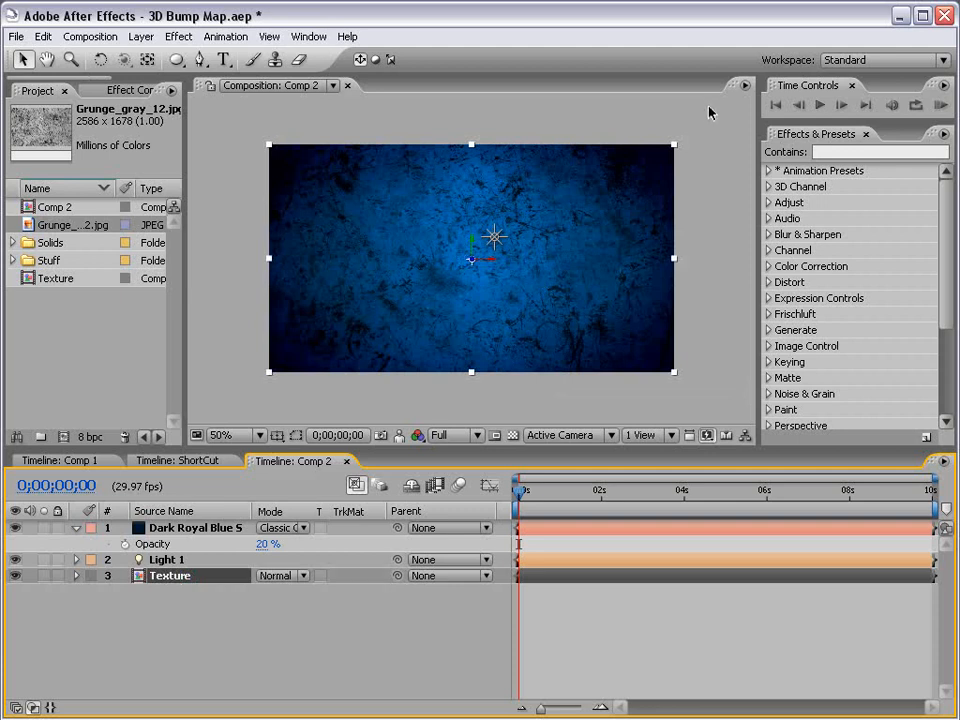
Apply CC Glass to Texture using itself as bump map with a Point Light
text(glass)
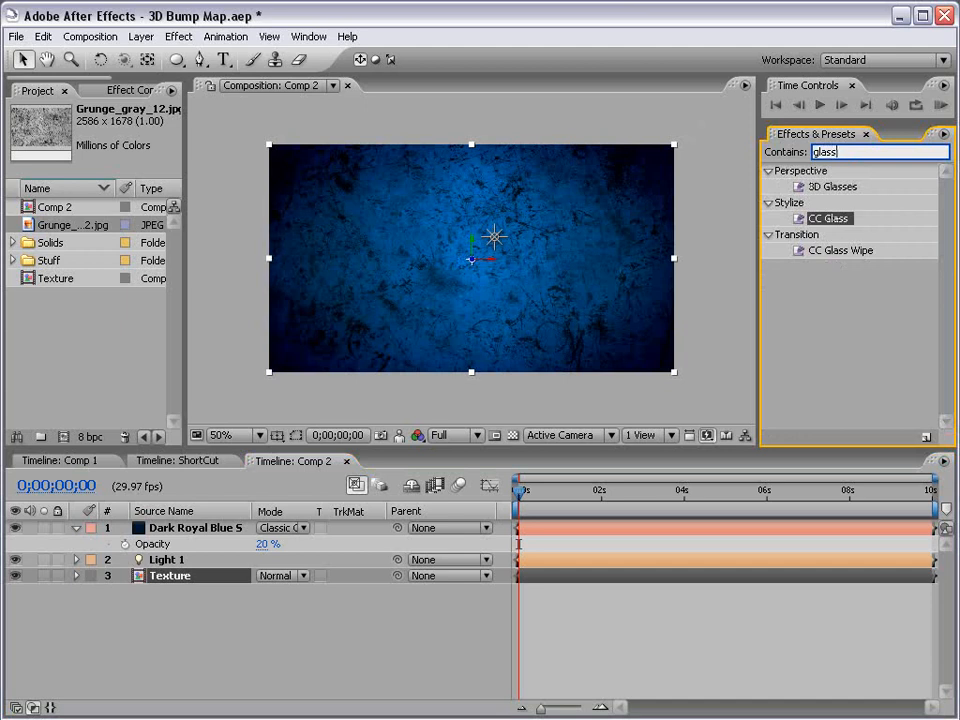
click(828, 218)
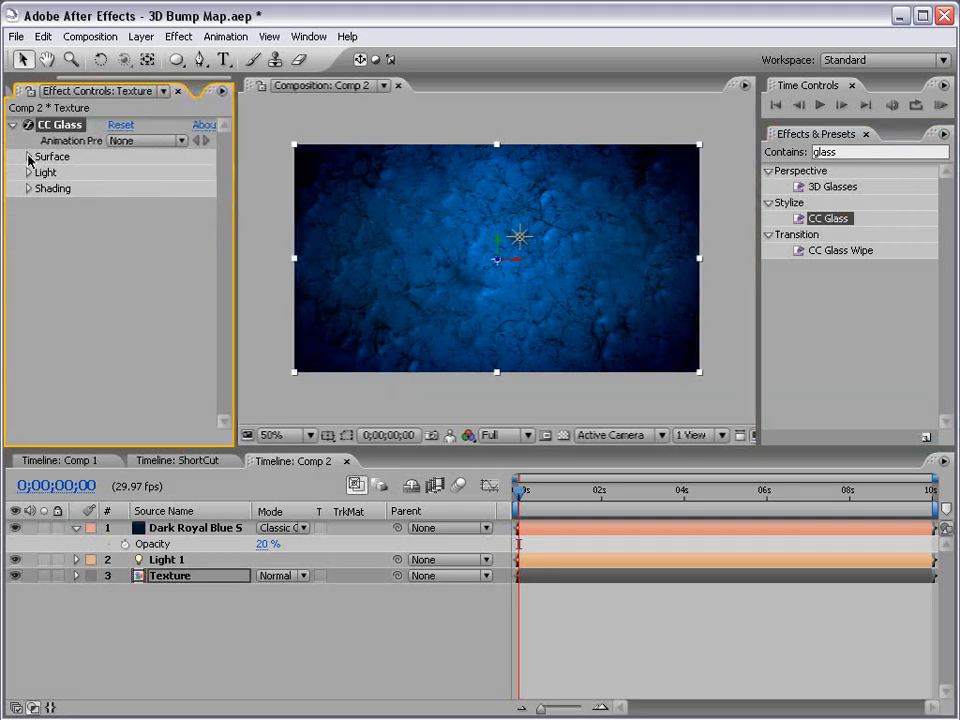
click(28, 156)
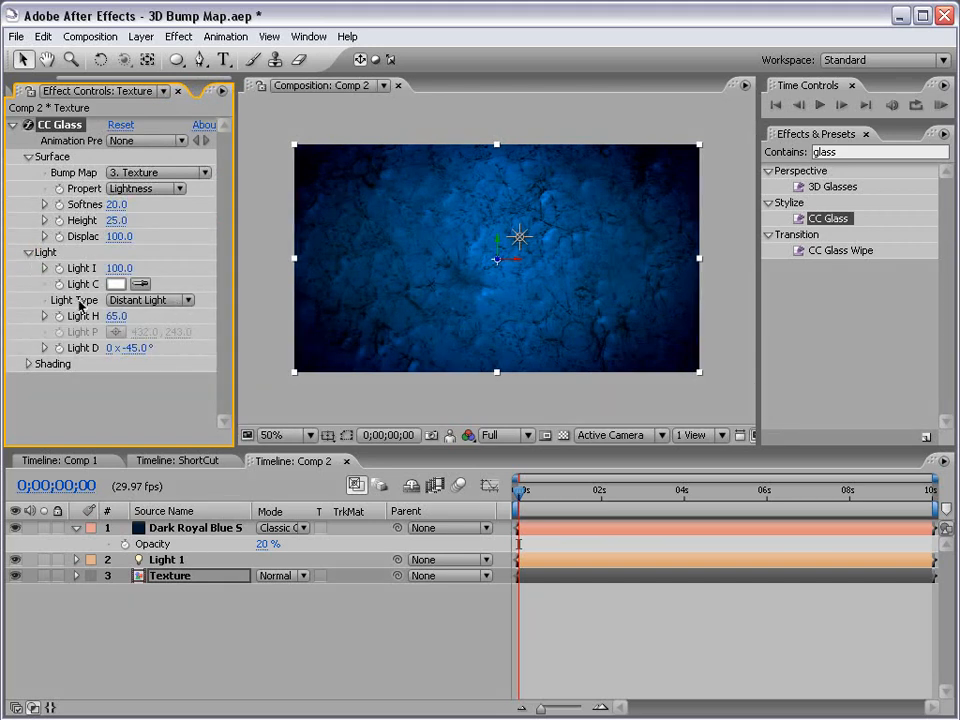
click(150, 300)
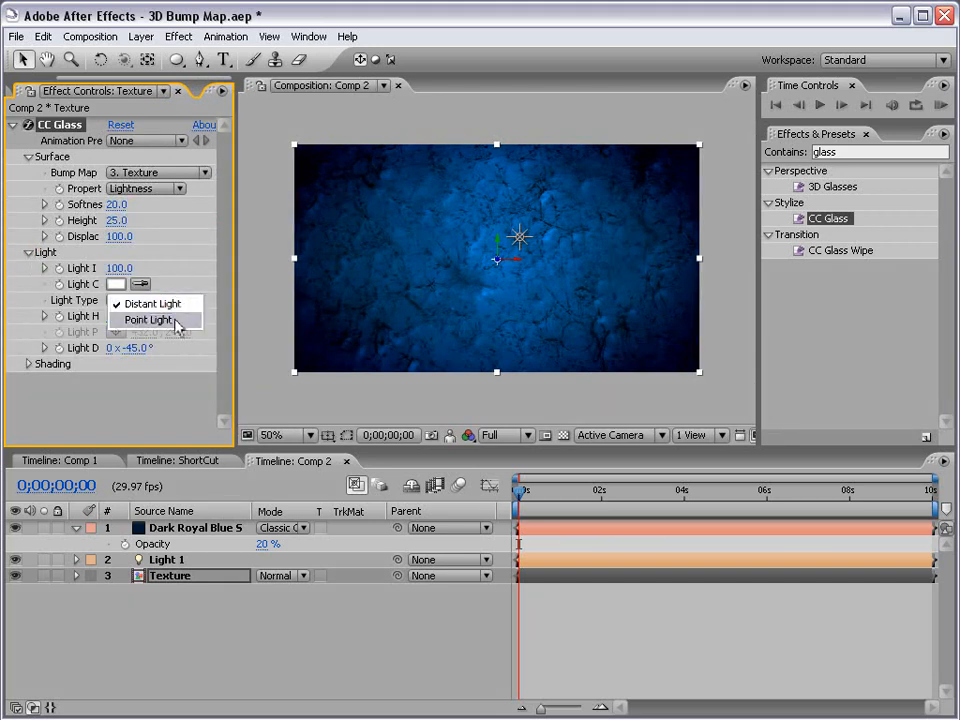
click(148, 320)
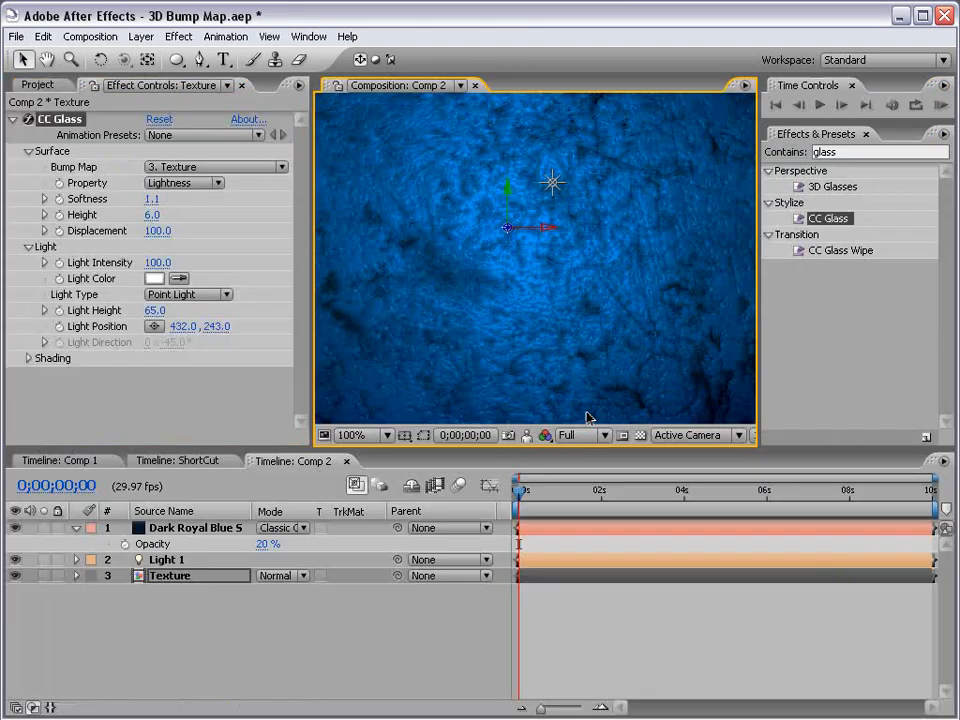
mouse_move(108, 168)
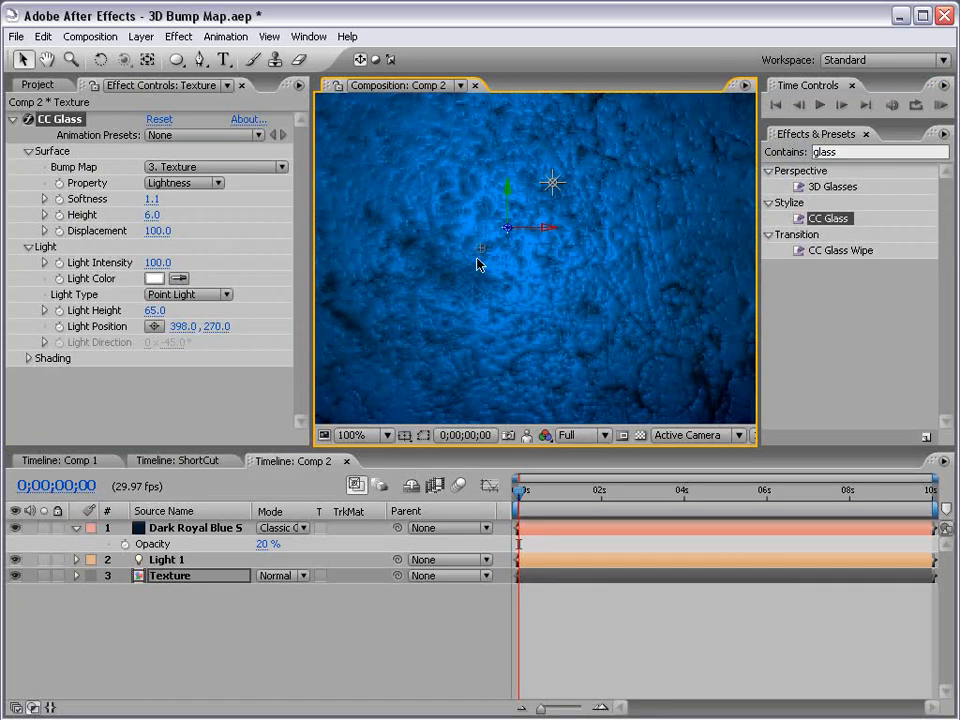
Move the CC Glass light to the right side and start a Light Position expression linked to Light 1
drag(478, 248, 686, 224)
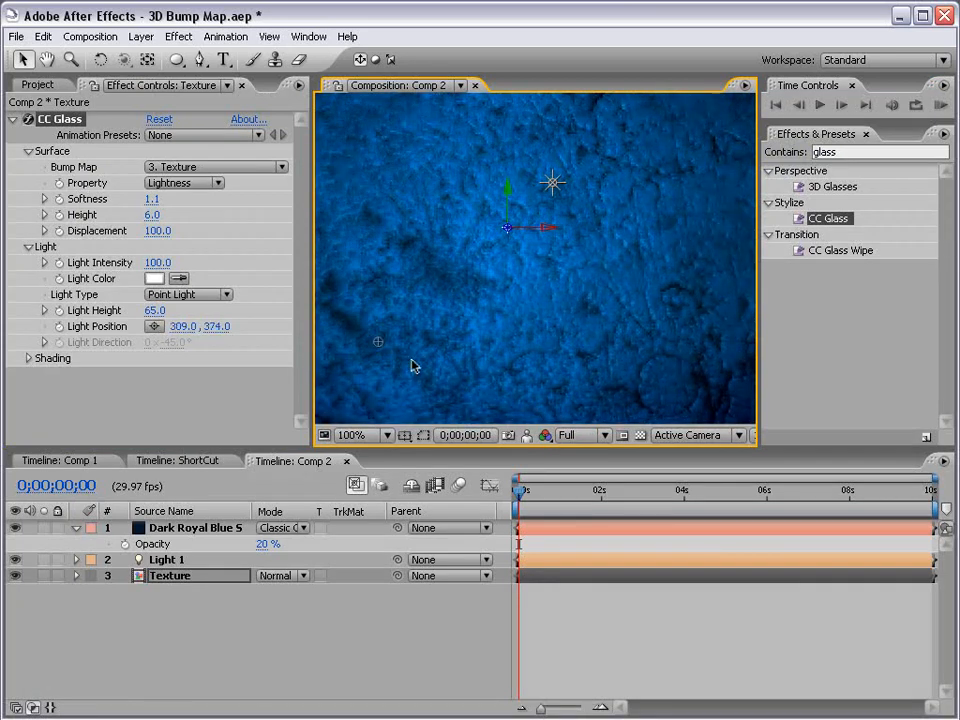
drag(378, 342, 692, 270)
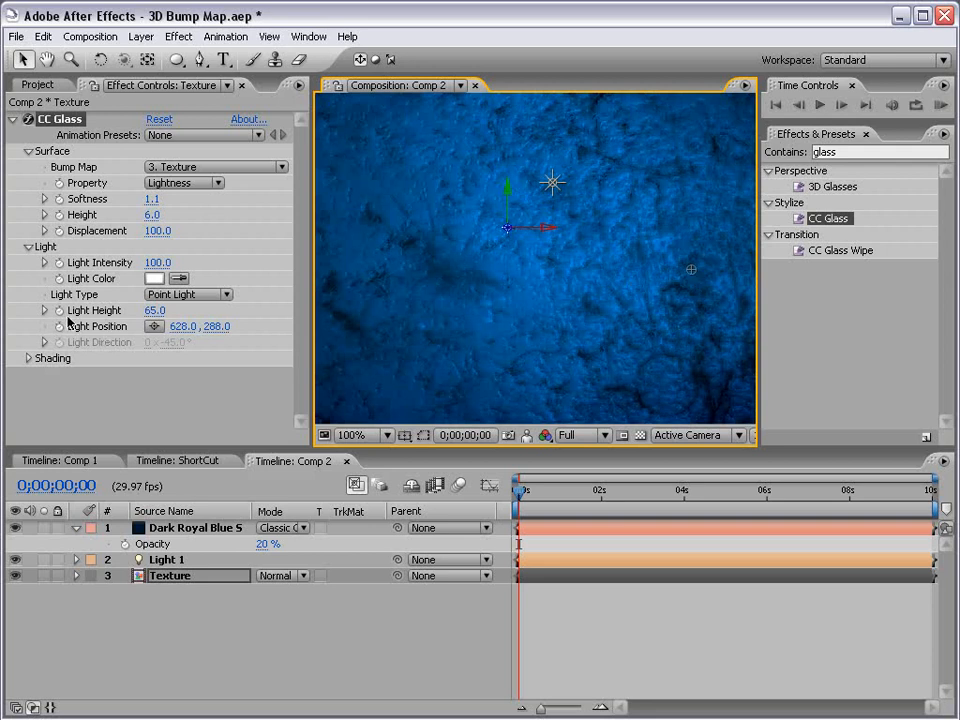
mouse_move(556, 190)
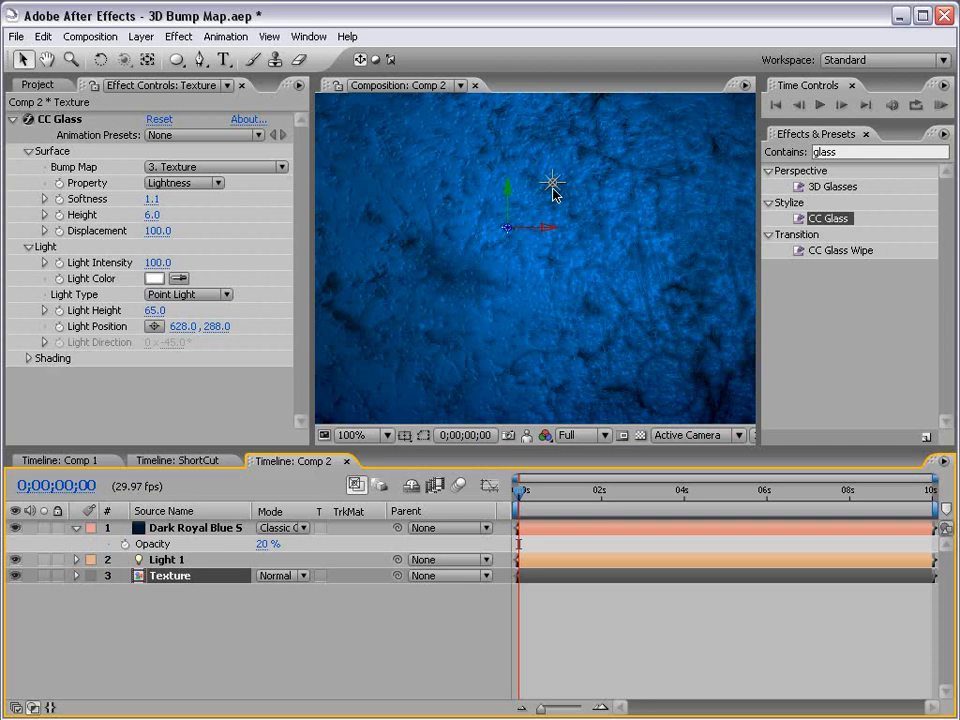
mouse_move(420, 336)
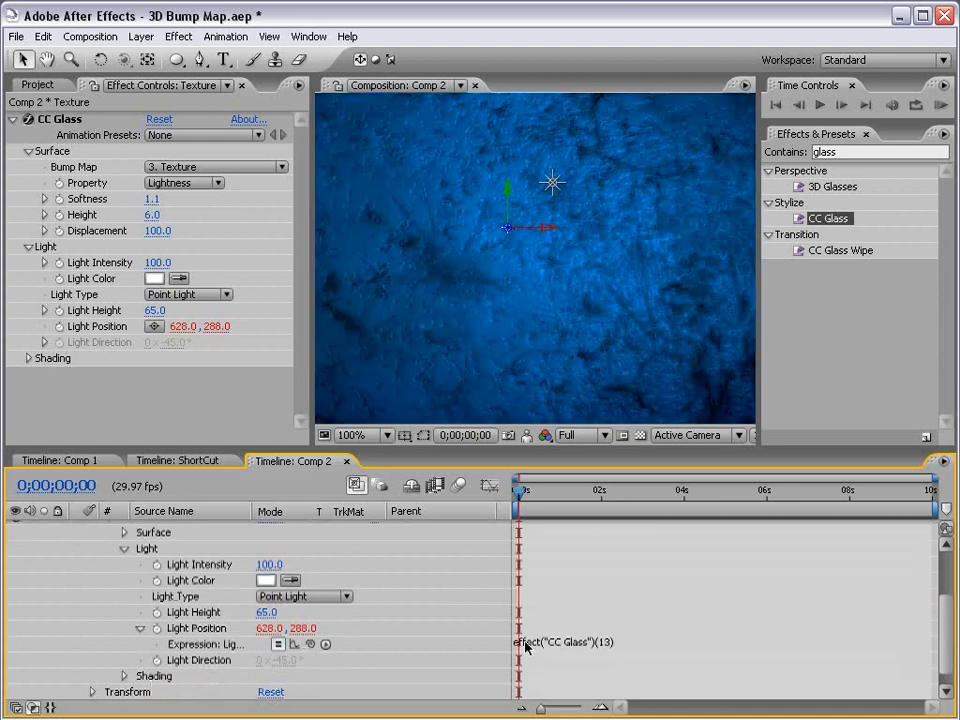
click(308, 644)
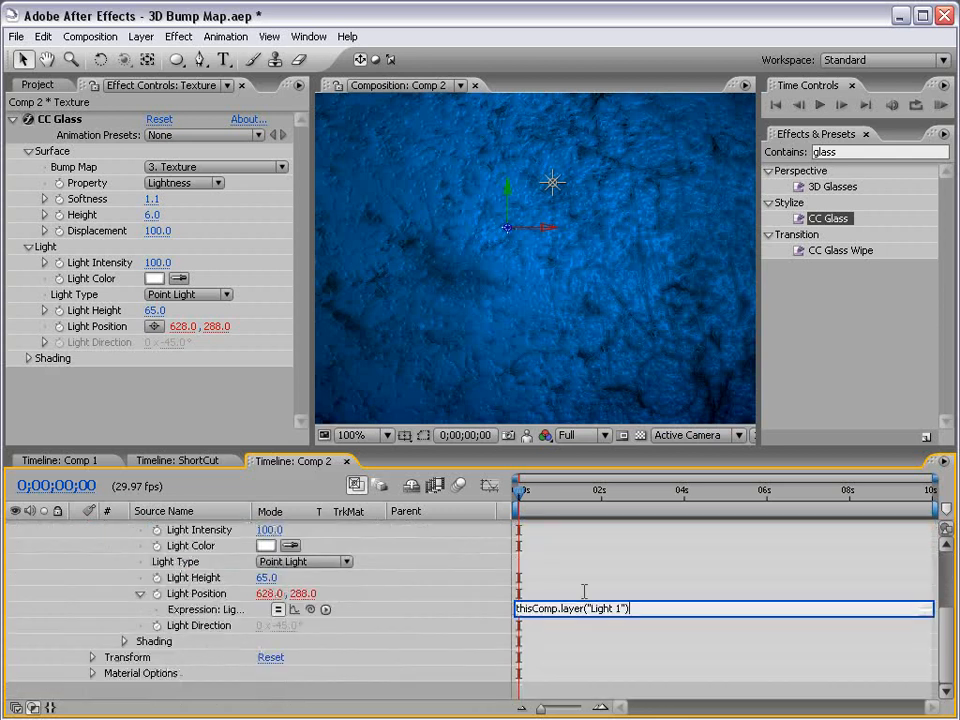
Complete the expression thisComp.layer("Light 1").toComp([0,0,0]) on the glass light position
text(.)
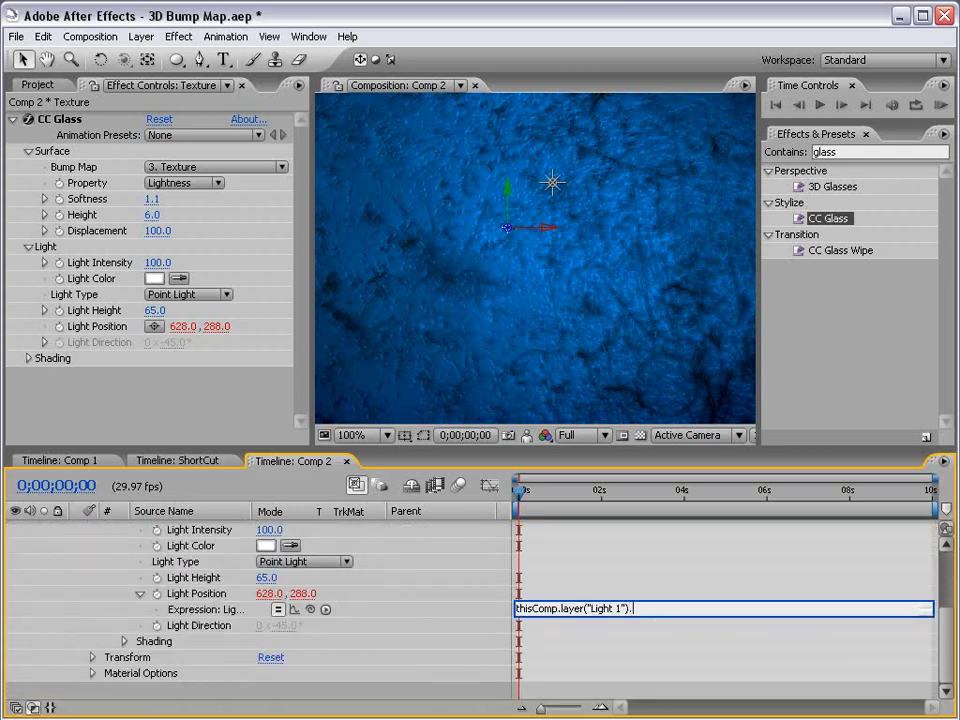
text(.toComp)
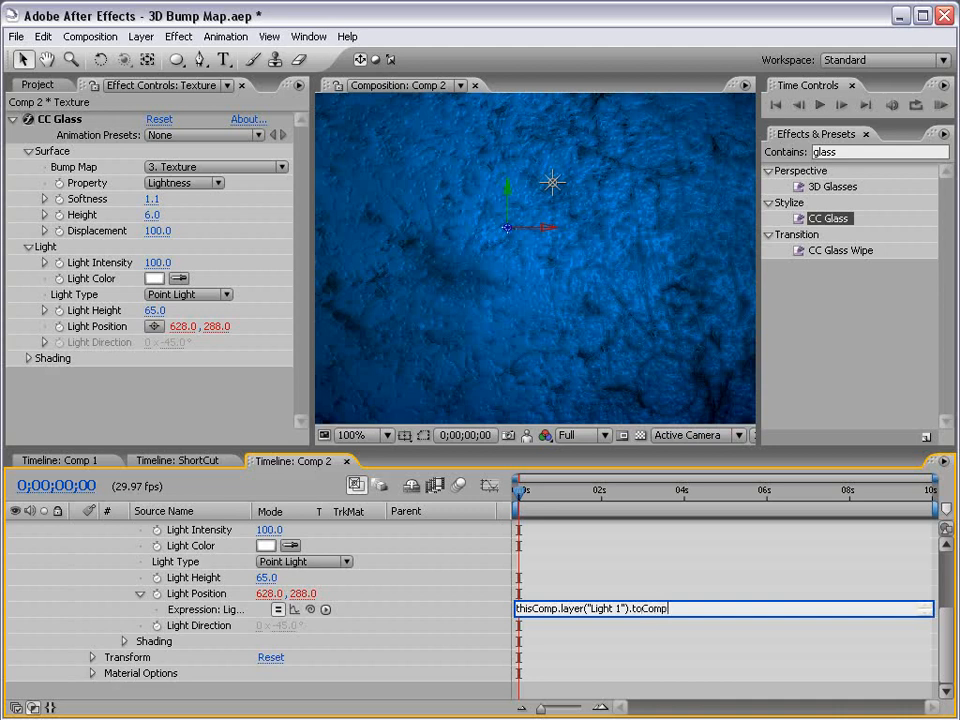
text(()
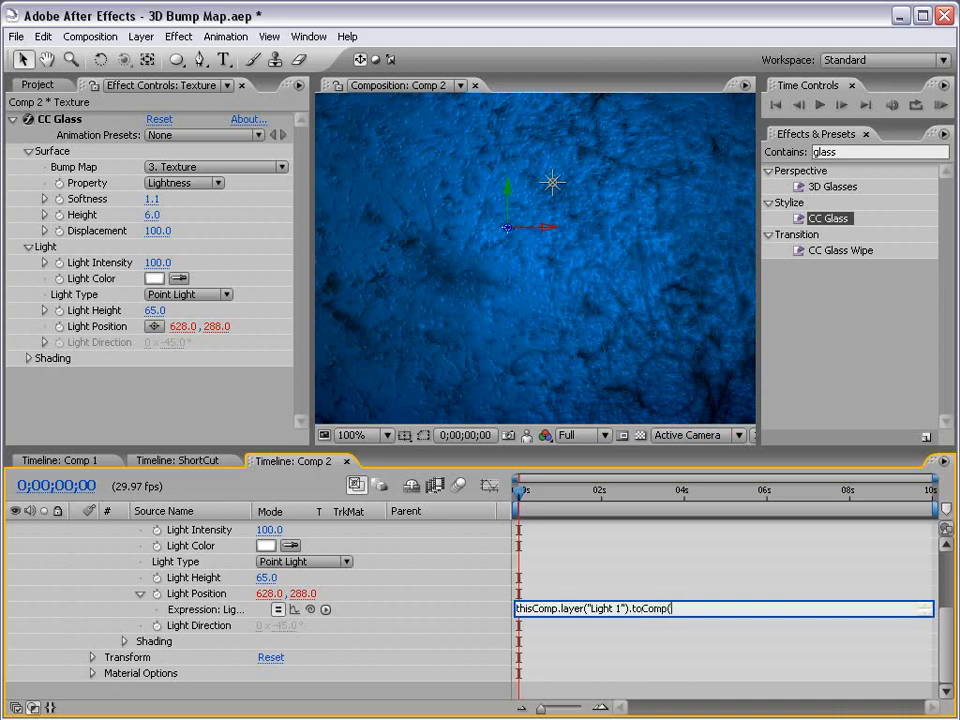
text([0)
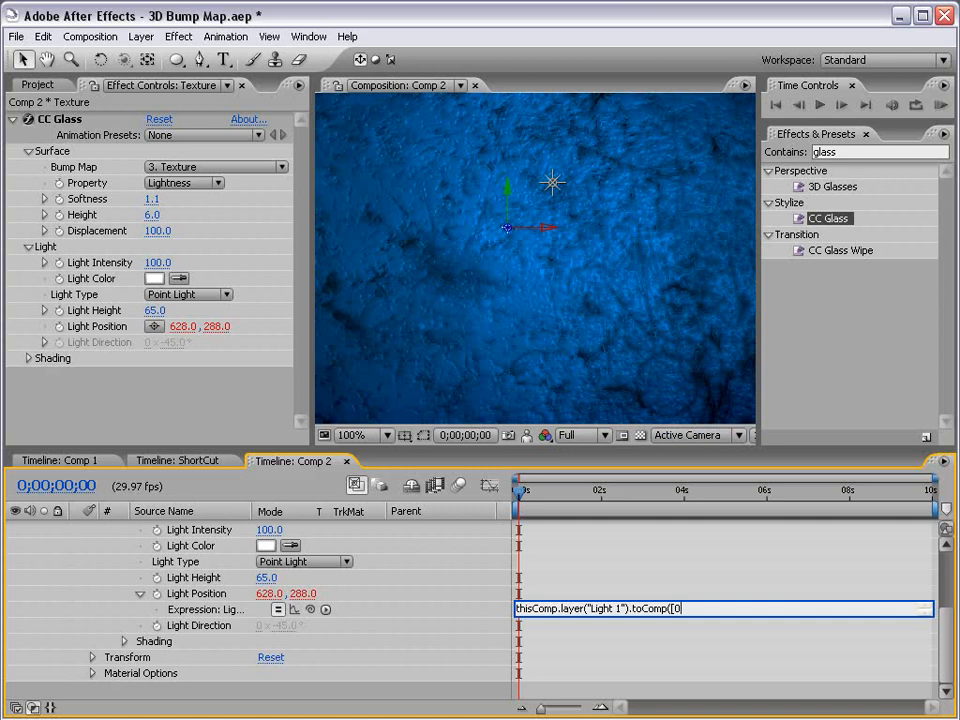
text(0,0,0]);)
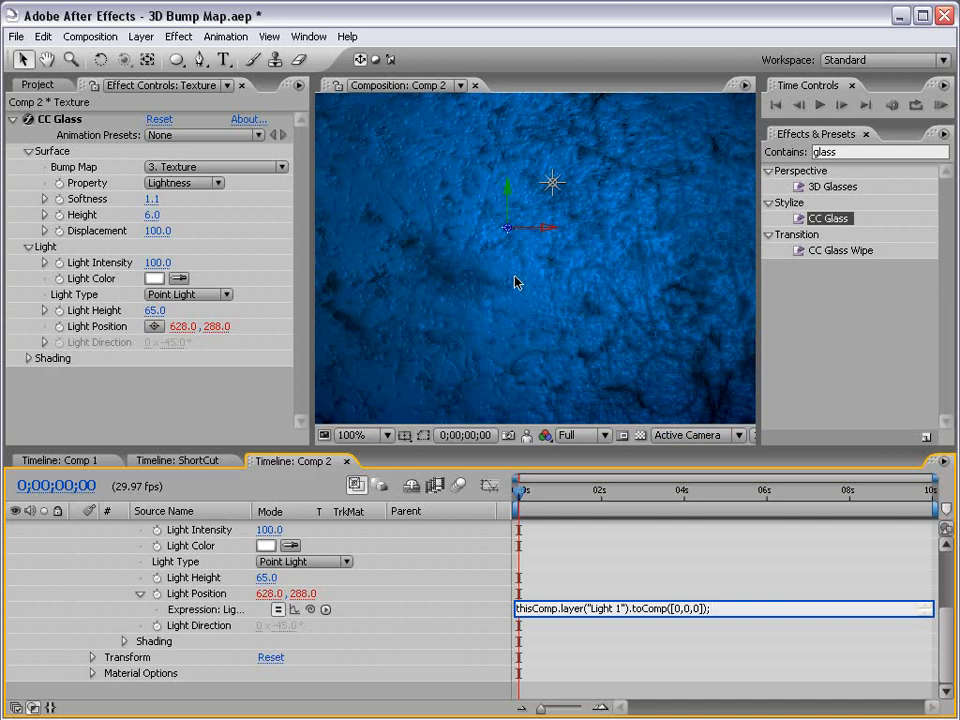
mouse_move(584, 656)
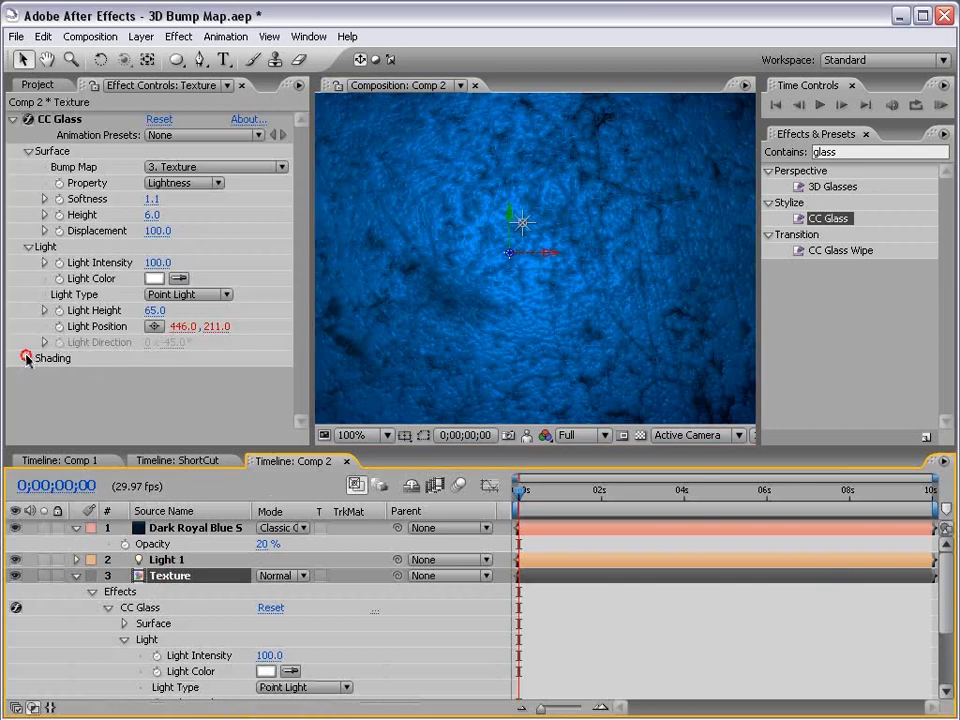
click(26, 358)
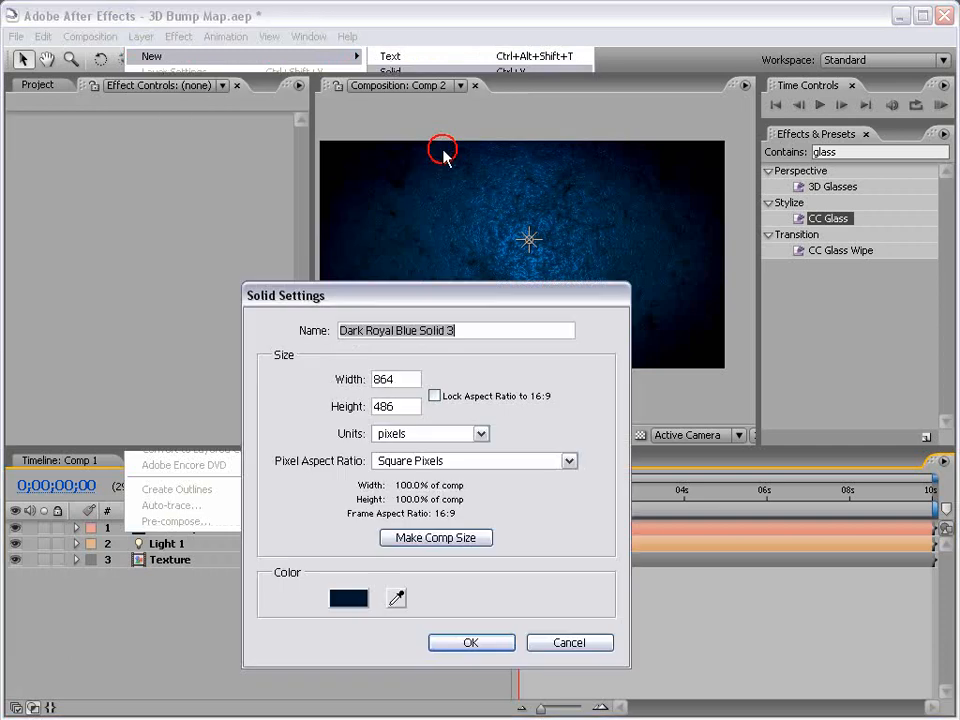
Make the new small solid white
click(348, 596)
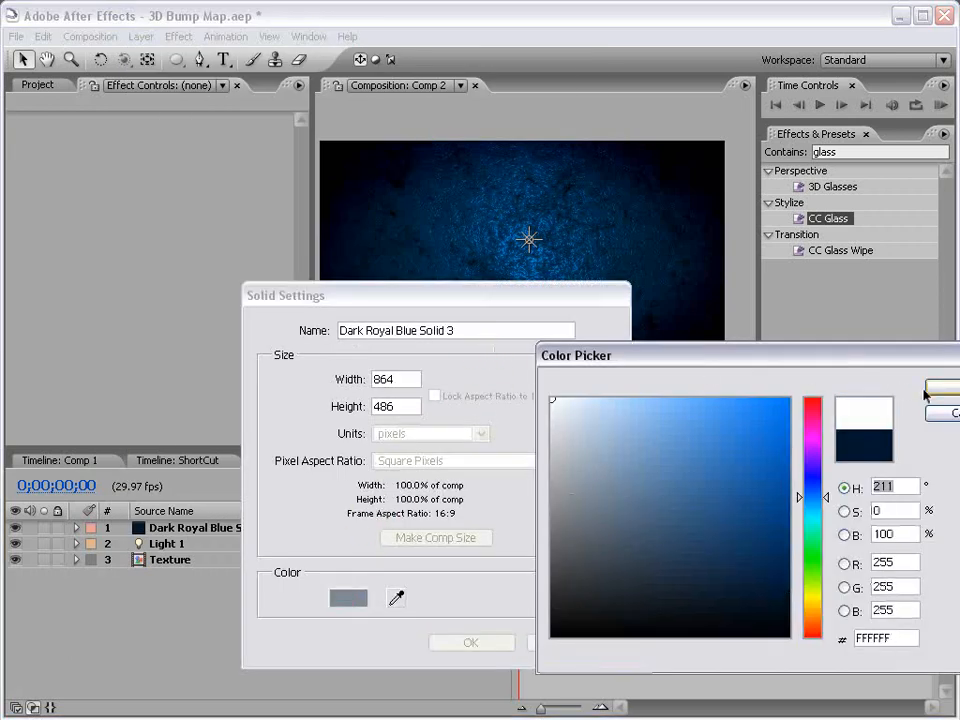
click(472, 642)
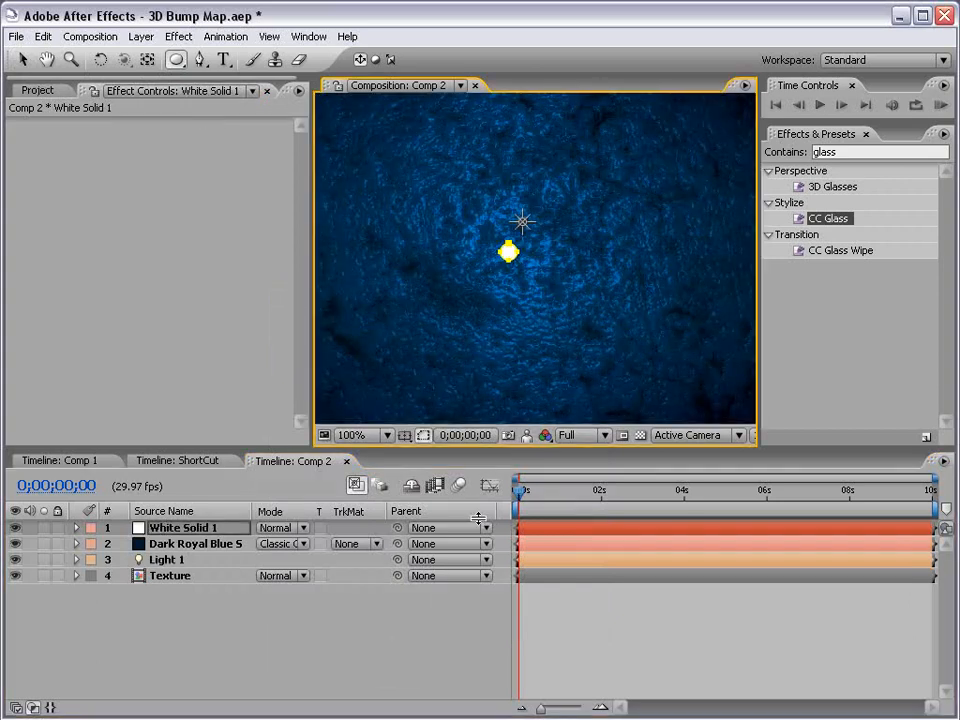
click(178, 36)
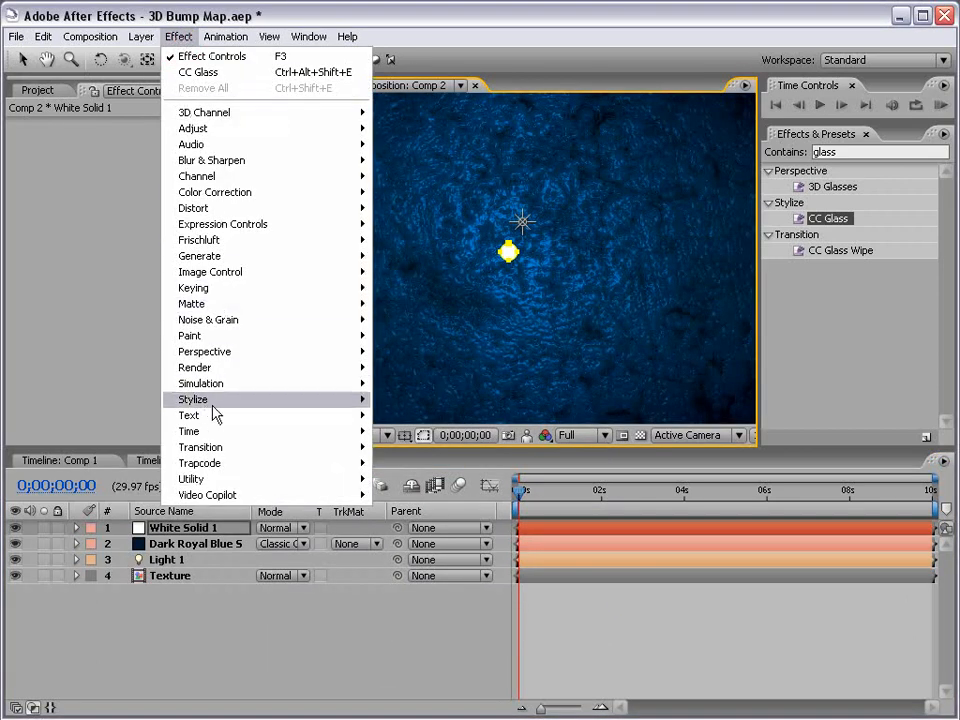
Apply Glow to White Solid 1 with light-blue A/B colours based on the Alpha Channel
click(188, 400)
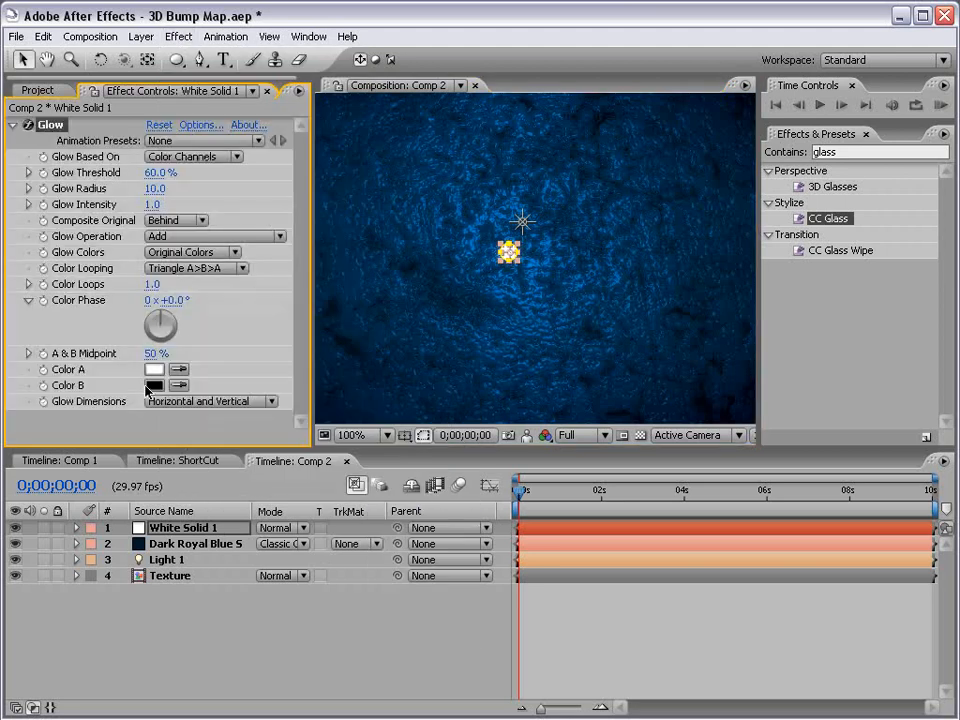
click(154, 384)
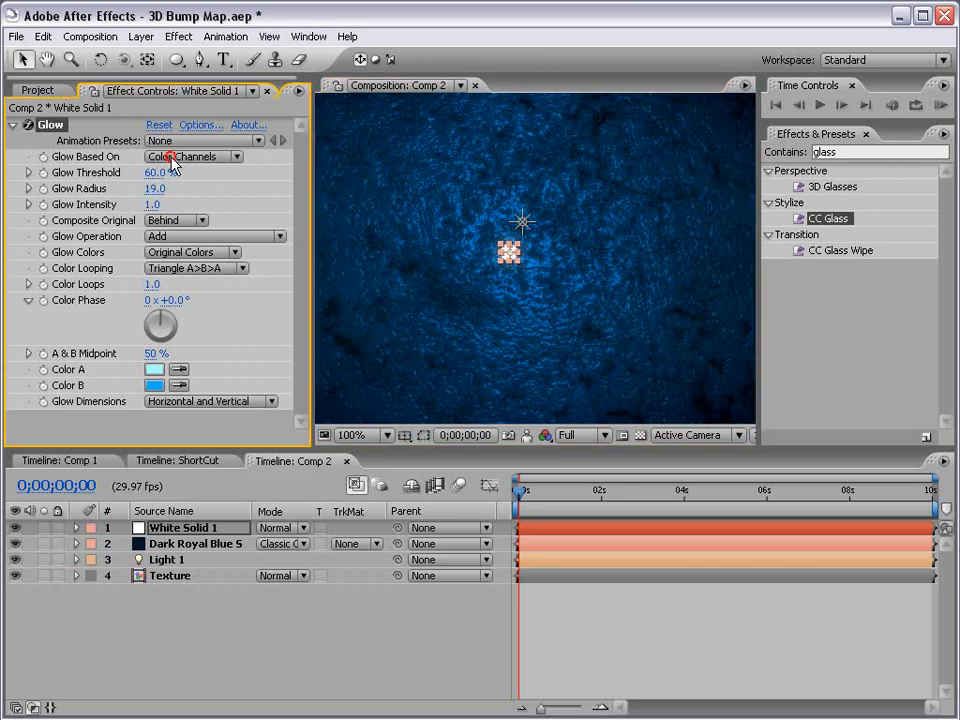
click(192, 156)
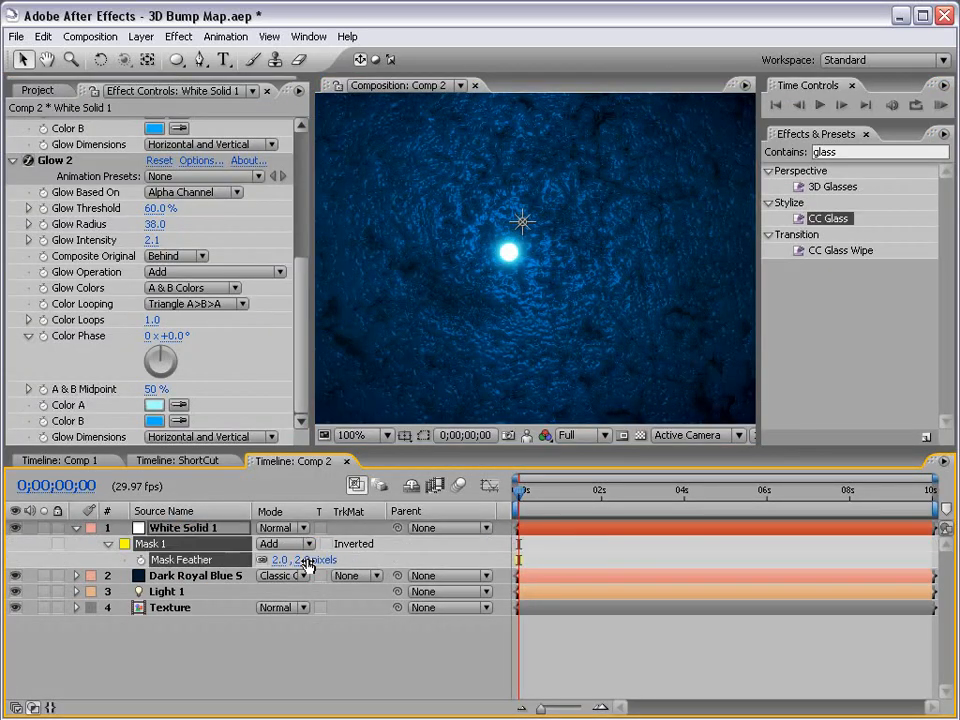
Add a toComp expression so White Solid 1's position follows Light 1, then select Light 1
click(184, 528)
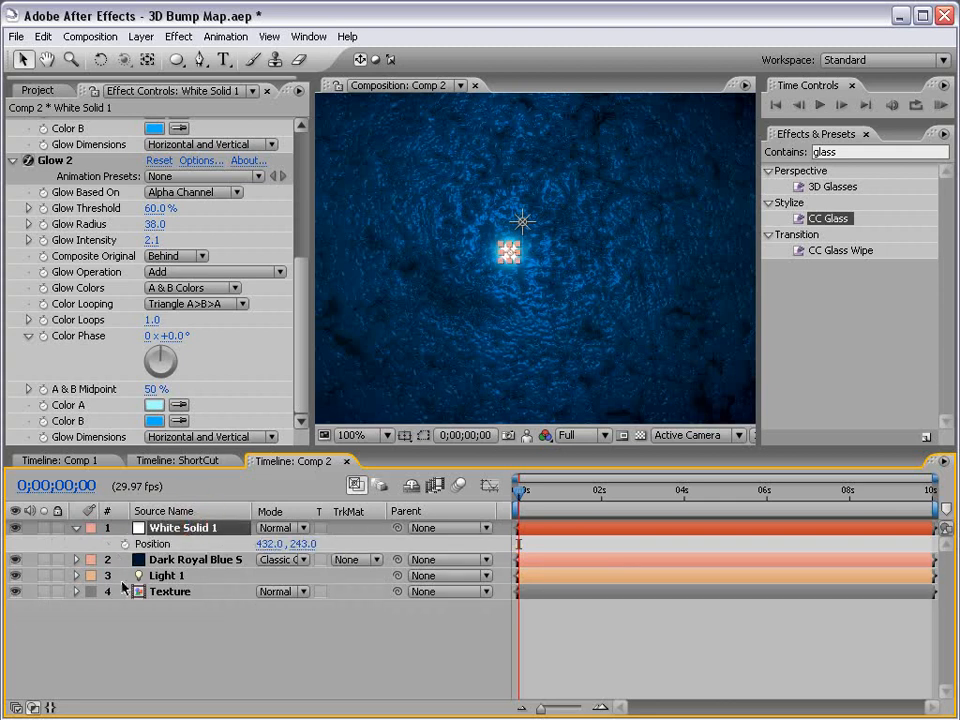
click(170, 592)
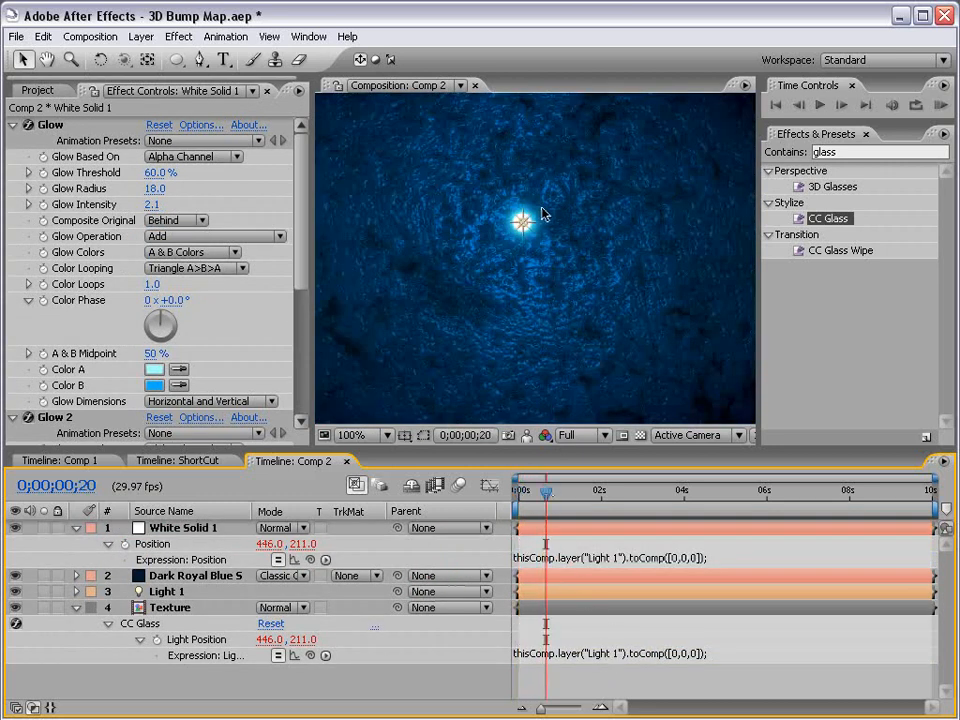
click(166, 592)
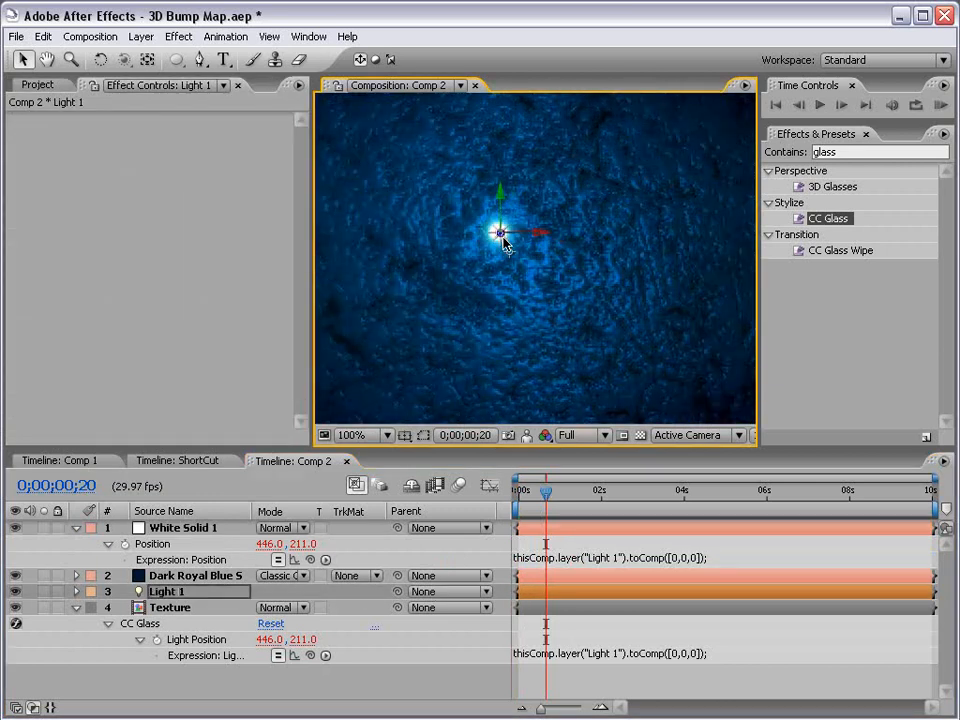
Give Light 1's position a wiggle(5,2) expression so the light wanders
drag(500, 232, 496, 232)
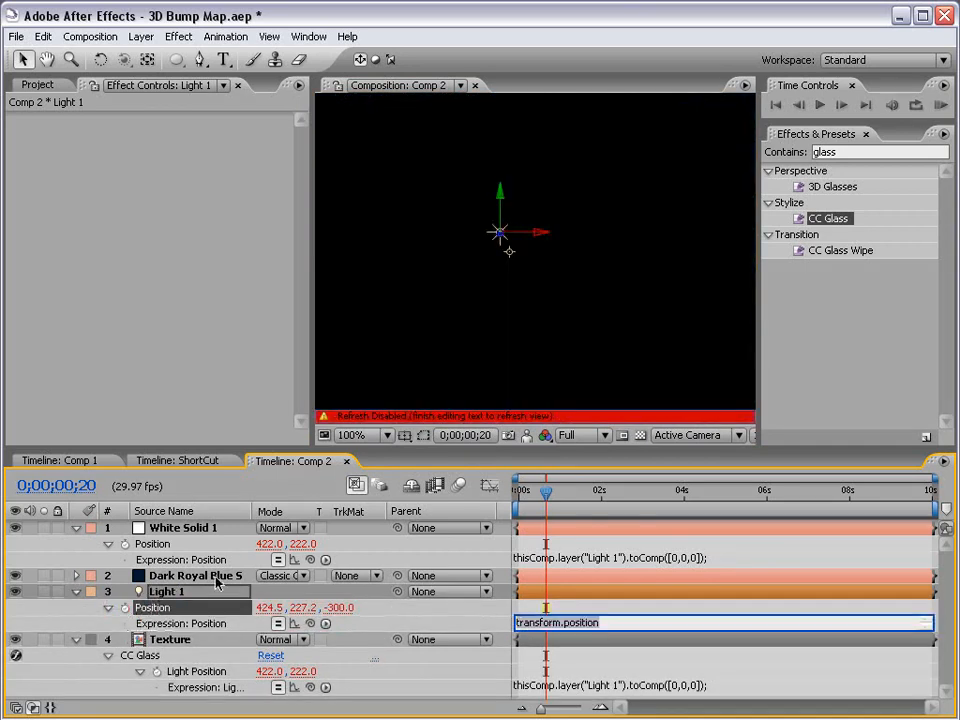
text(wiggle()
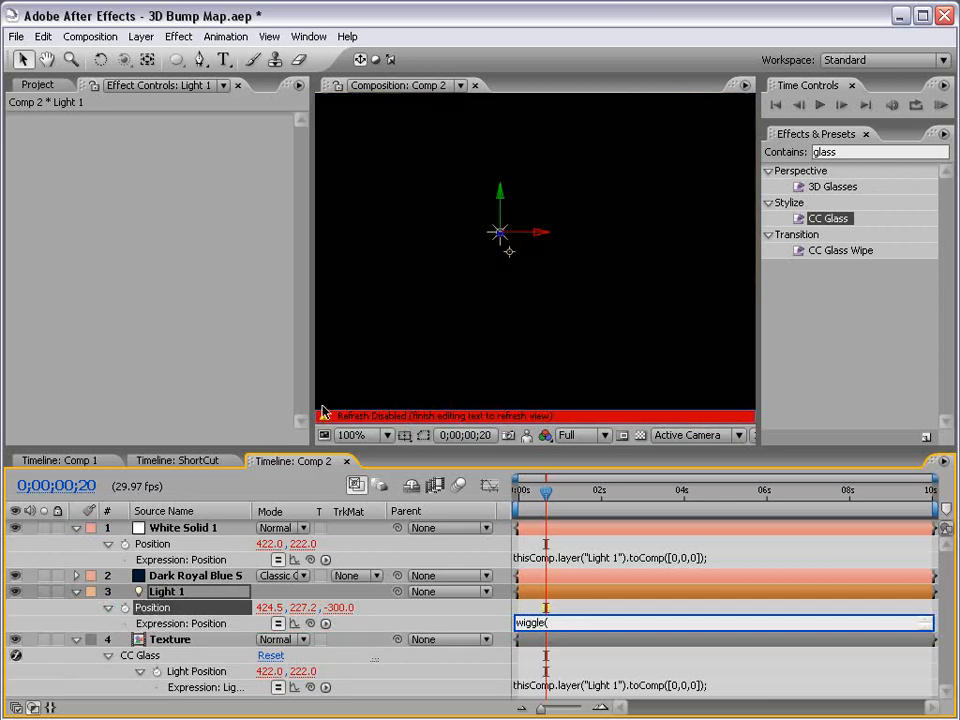
text(.)
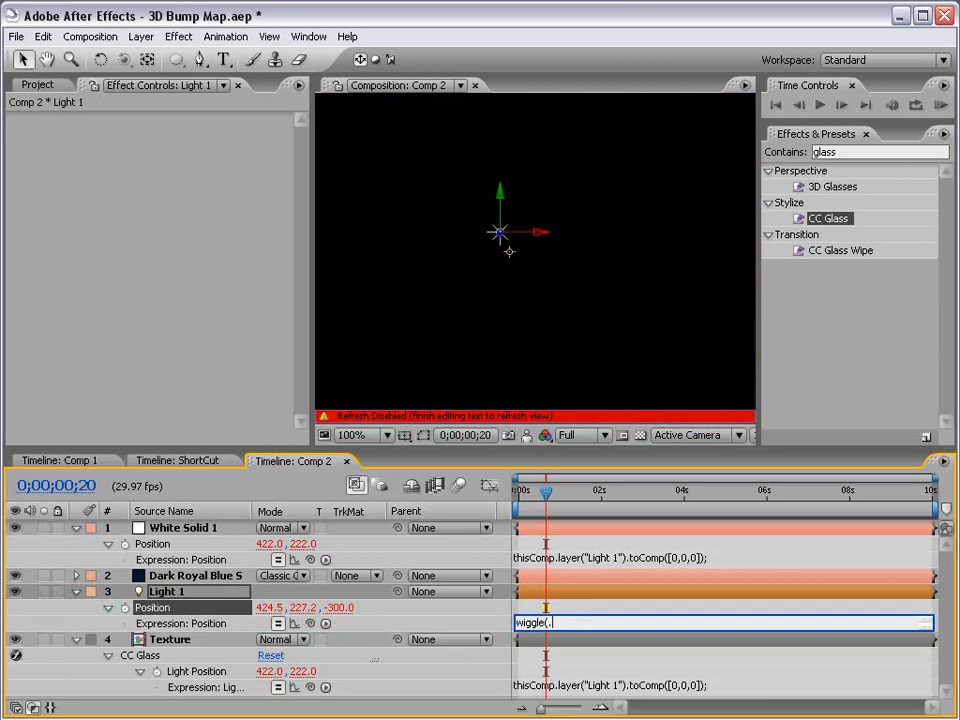
text(5,2)
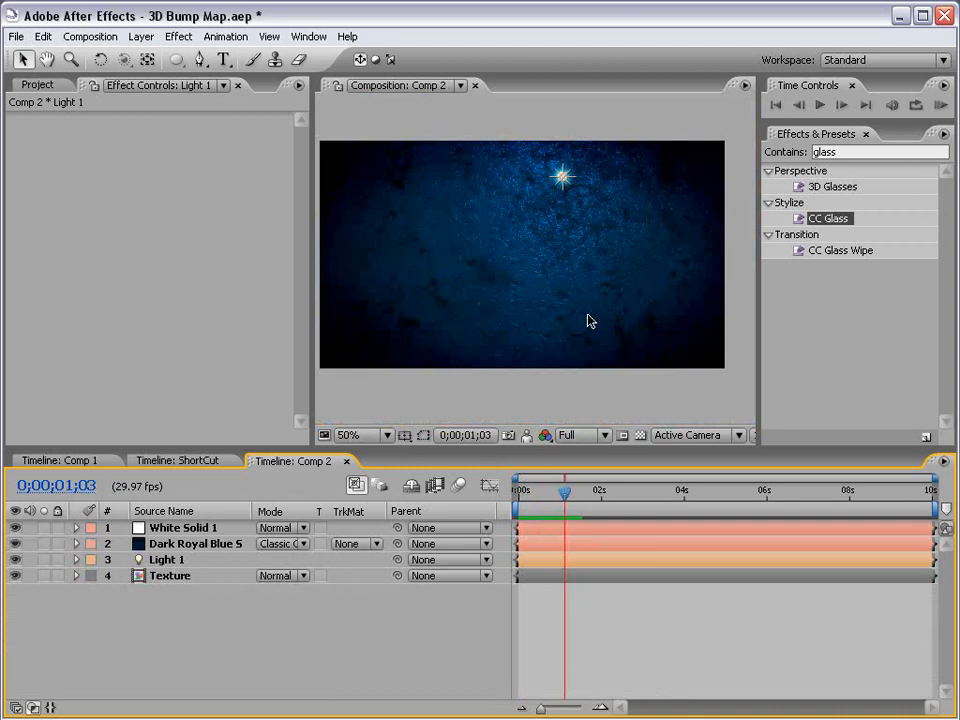
Add a black solid with Lens Flare whose Flare Center uses thisComp.layer("Light 1").toComp([0,0,0])
click(140, 36)
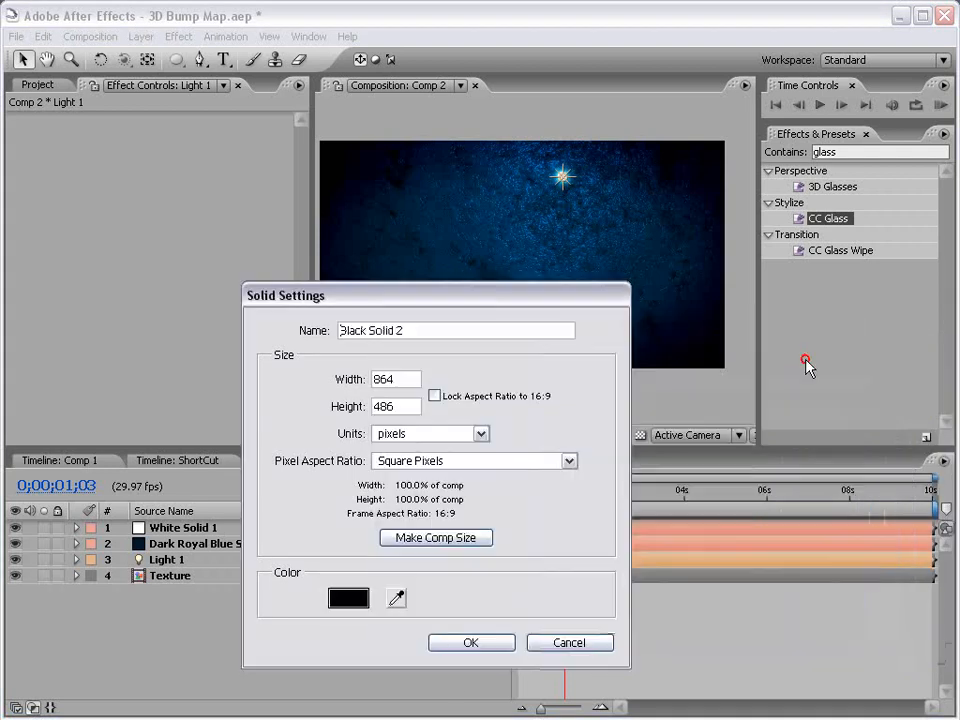
click(178, 36)
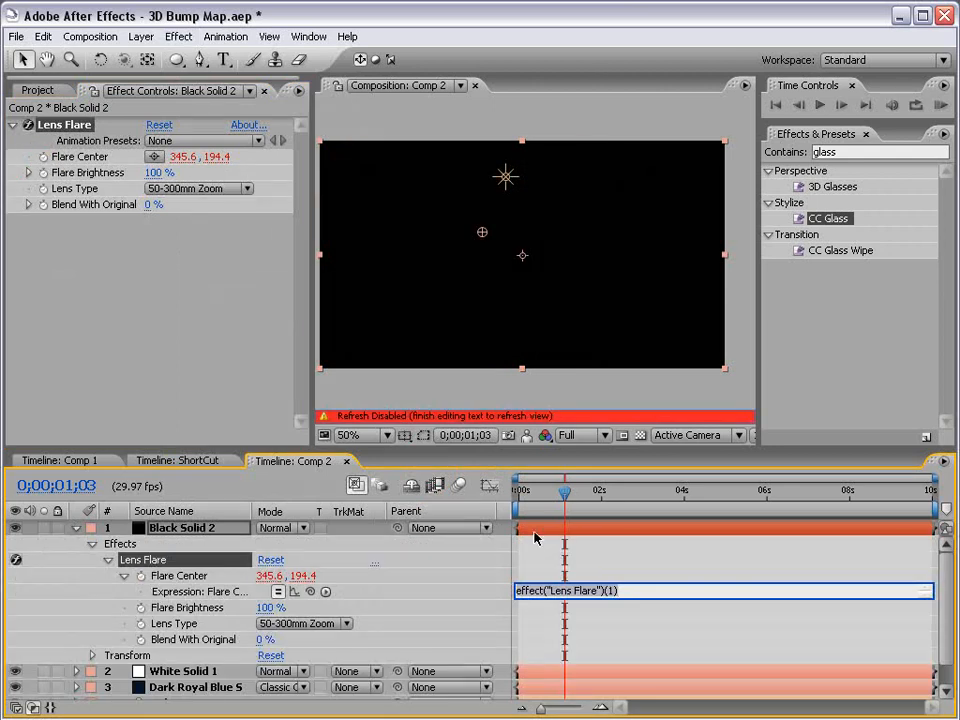
text(thisComp.layer("Light 1").toComp([0,0,0]);)
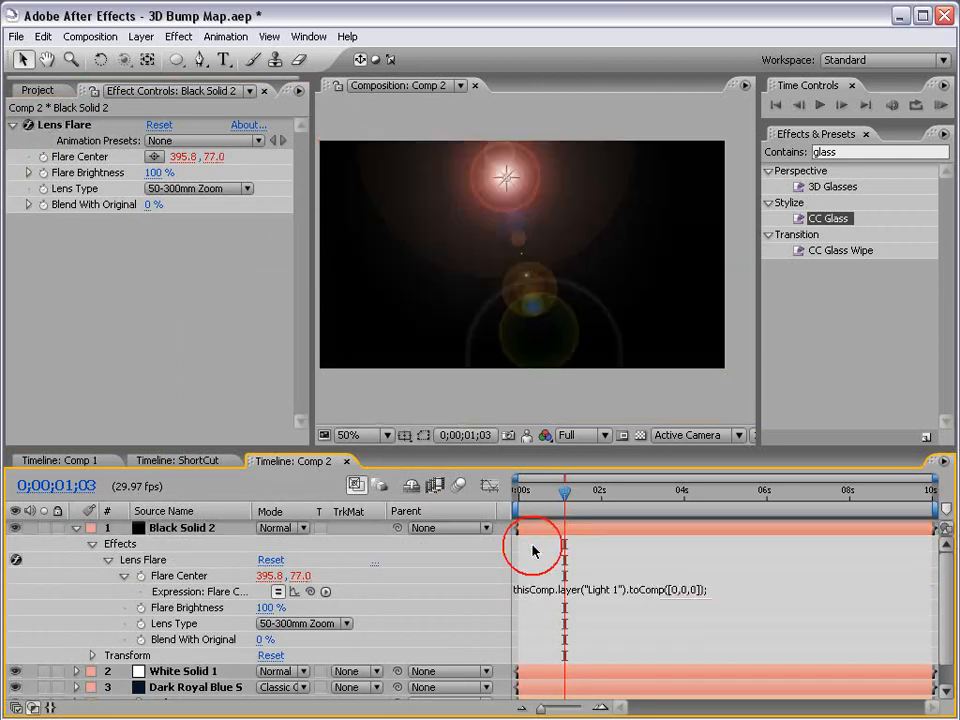
click(280, 528)
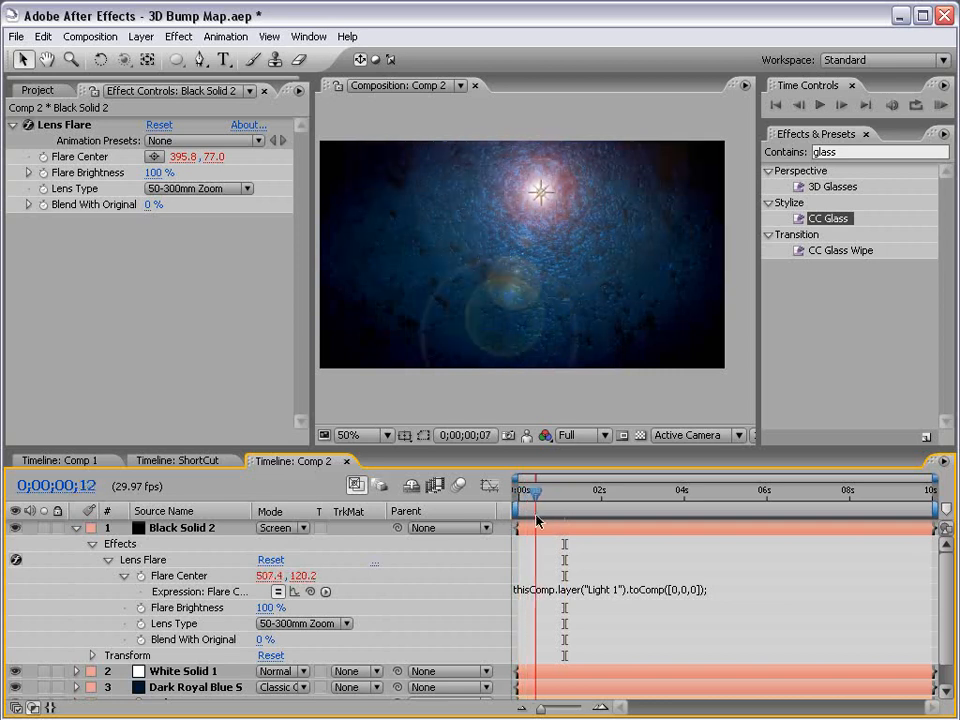
Add Curves to the flare solid, raising the Blue channel and darkening the low end of the RGB curve
click(178, 36)
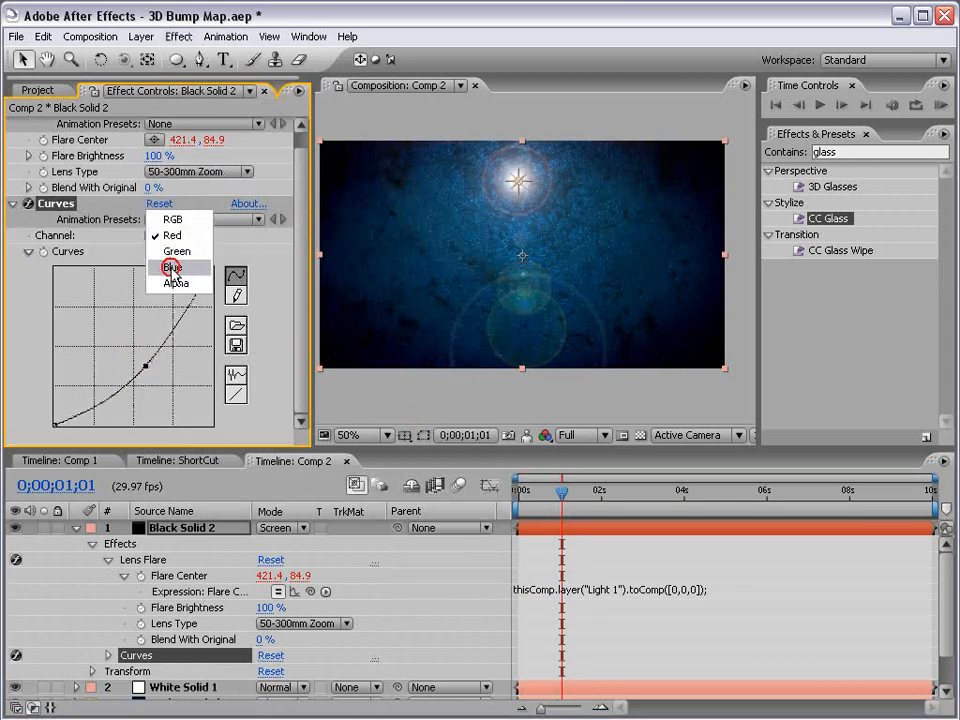
click(172, 268)
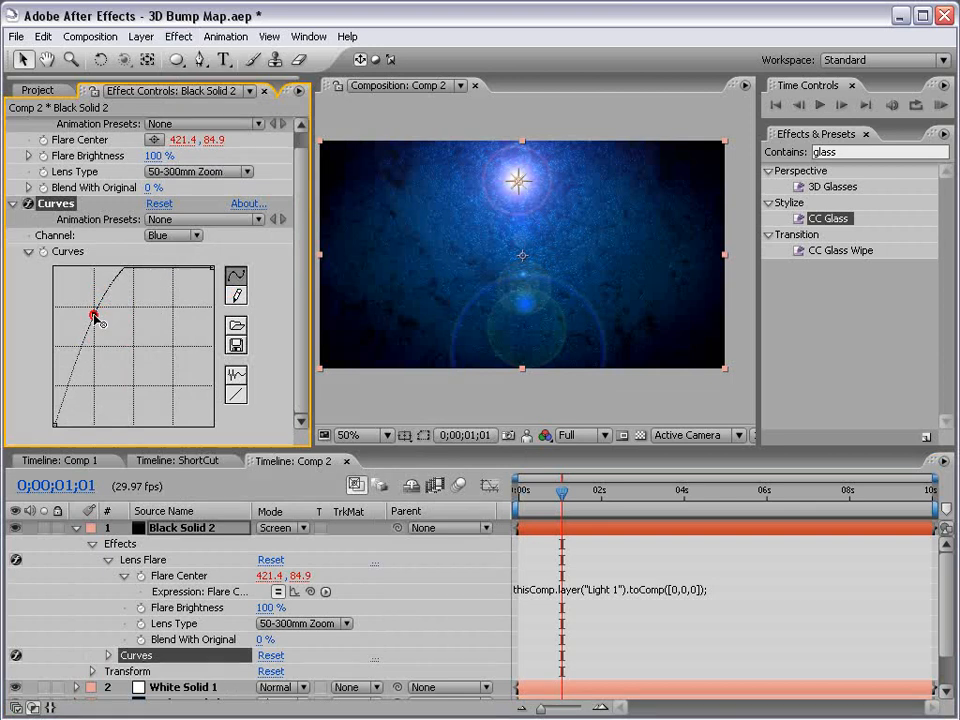
click(190, 236)
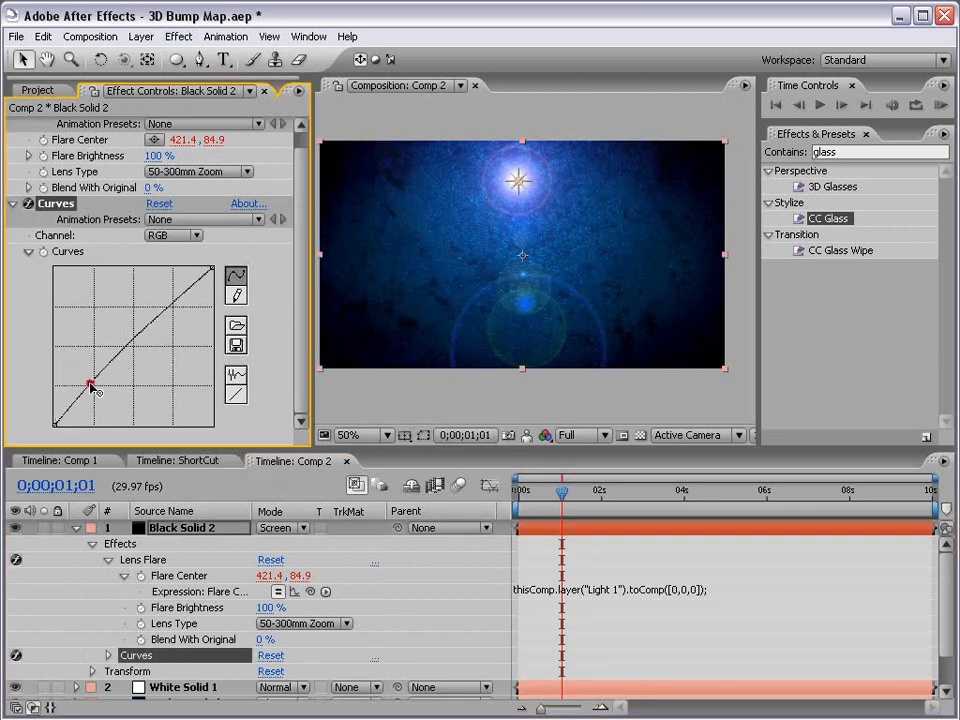
drag(90, 388, 144, 352)
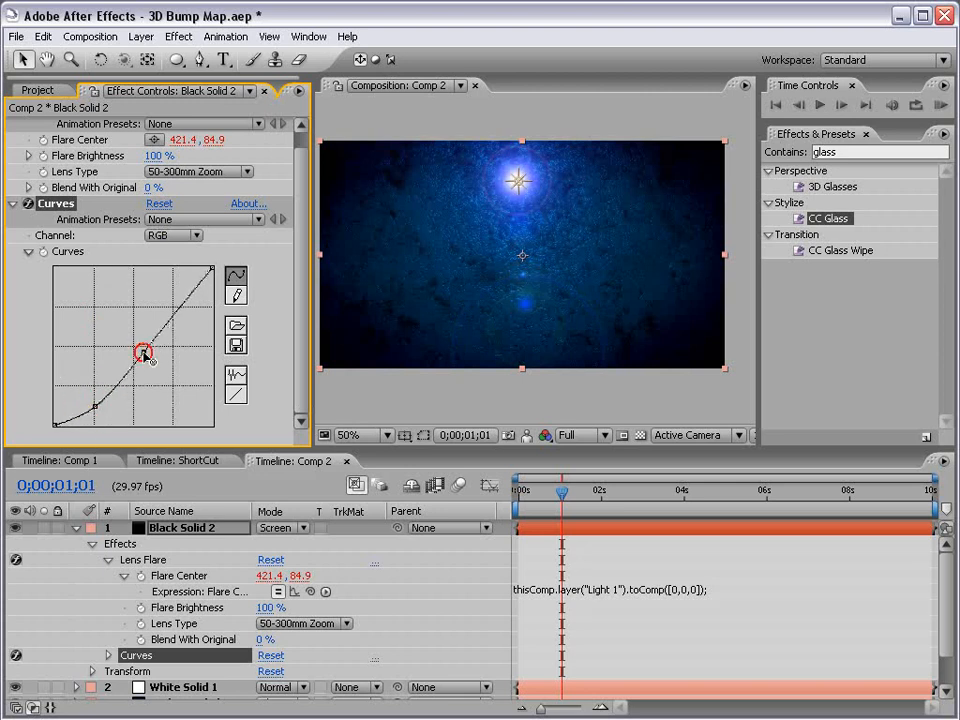
click(348, 434)
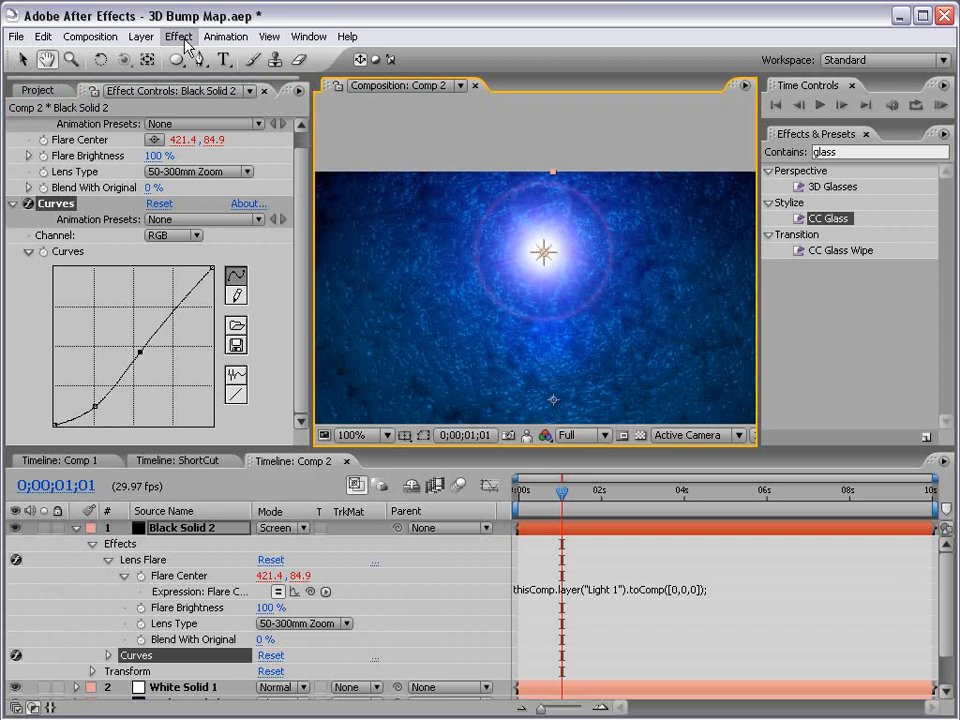
Add a Tint effect to the flare layer from Color Correction
click(178, 36)
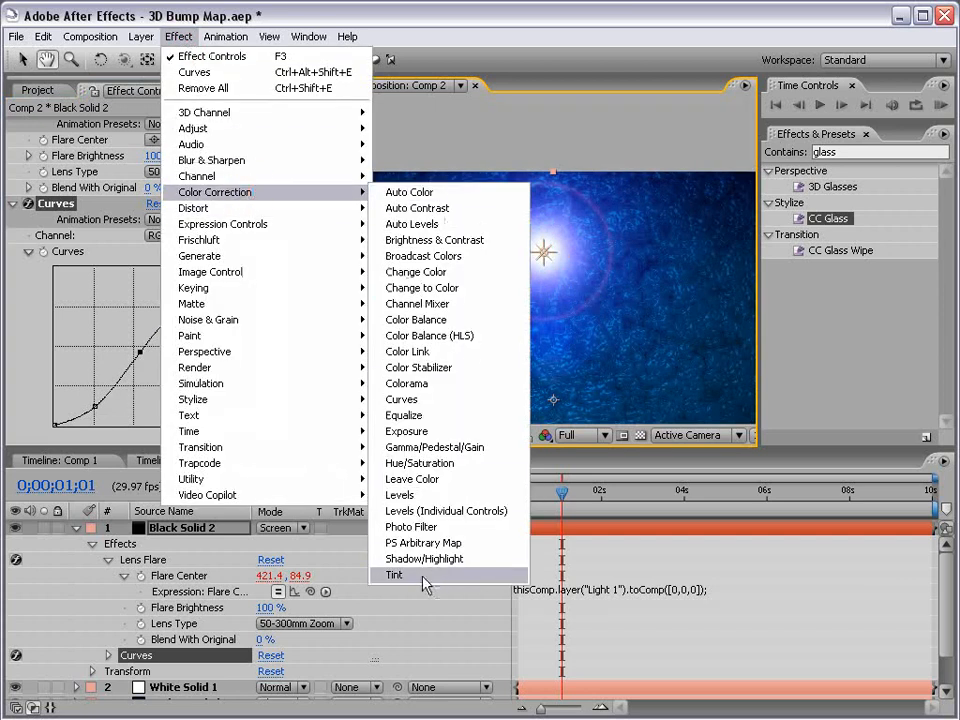
click(394, 574)
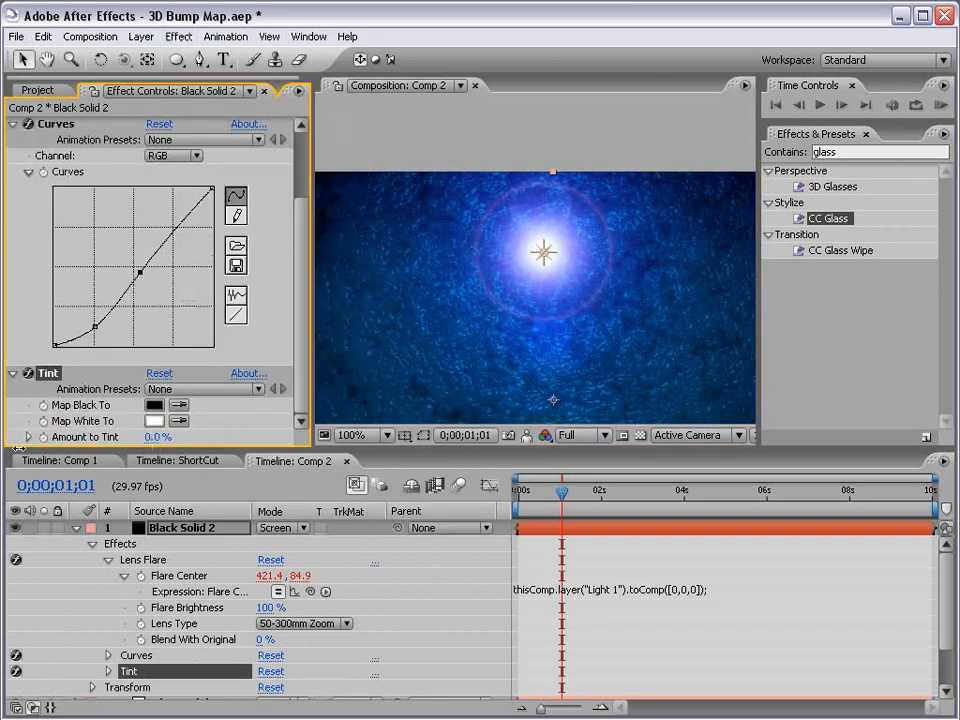